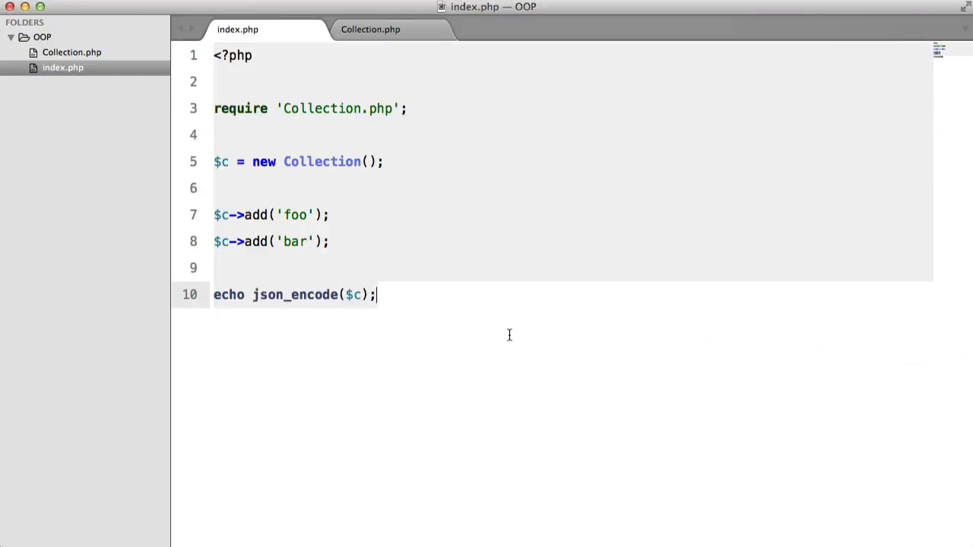
Step: Review index.php and Collection.php, then place the cursor after the $items property
{"action": "left_click", "coordinate": [370, 29]}
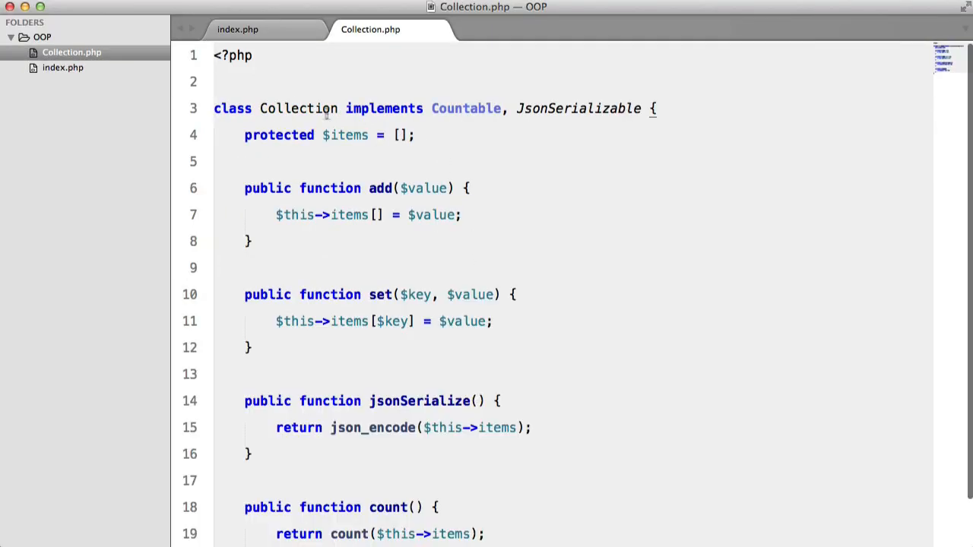
{"action": "scroll", "scroll_direction": "down", "scroll_amount": 3}
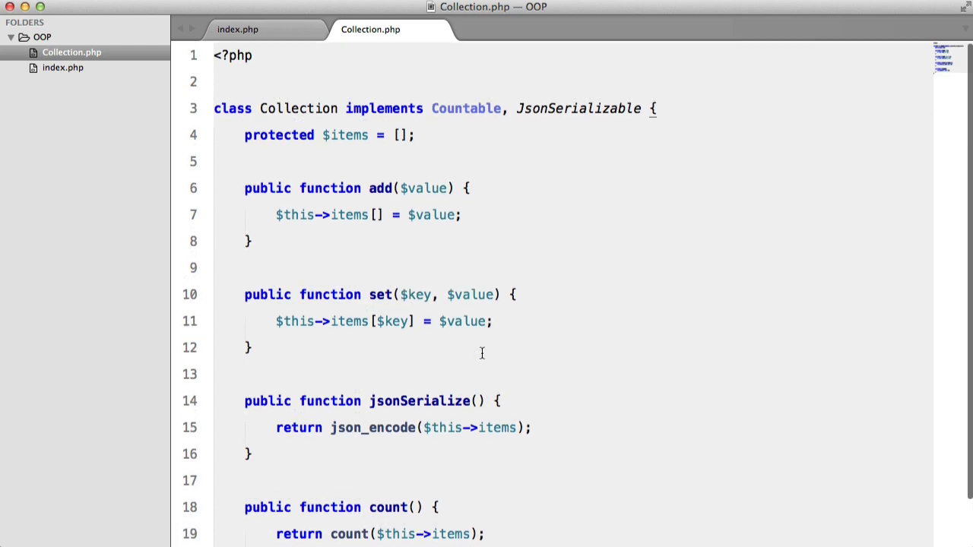
{"action": "left_click", "coordinate": [237, 29]}
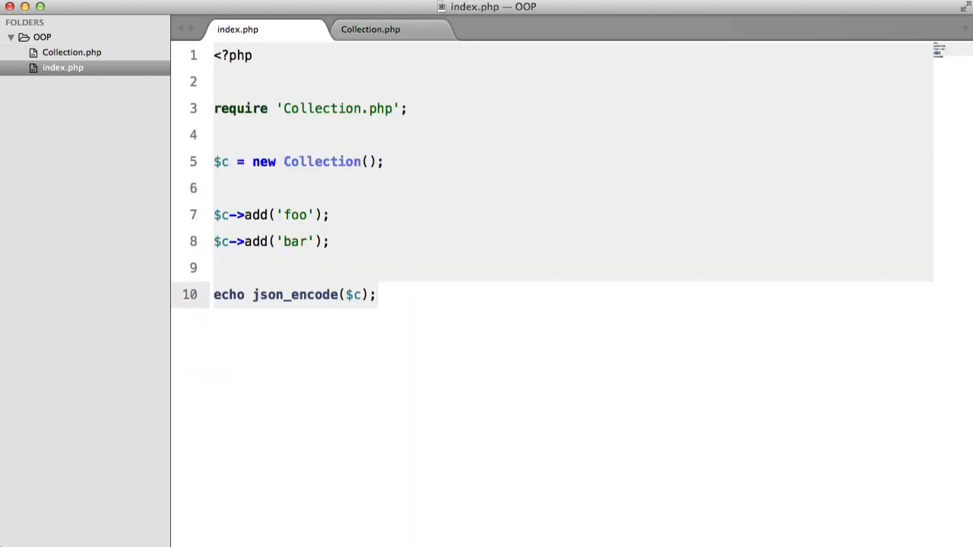
{"action": "left_click", "coordinate": [370, 29]}
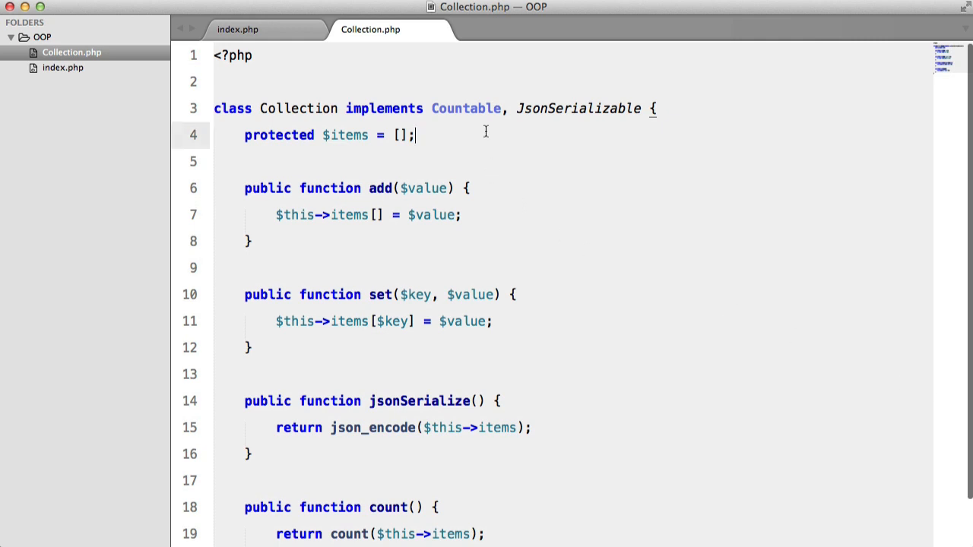
Step: Add comment lines listing __construct, __set, __call and __toString, and start a public function
{"action": "type", "text": "__construc"}
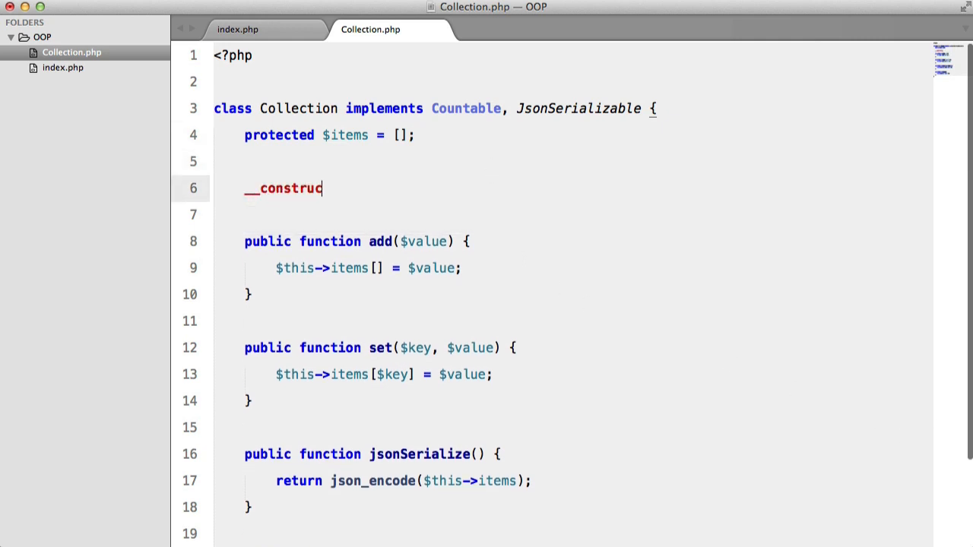
{"action": "type", "text": "t()"}
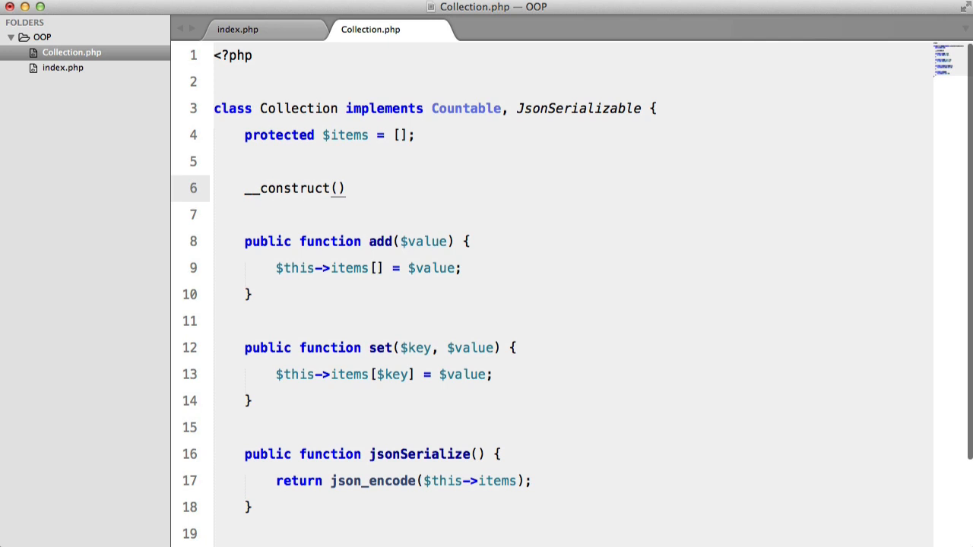
{"action": "type", "text": "__set()"}
{"action": "type", "text": "__get("}
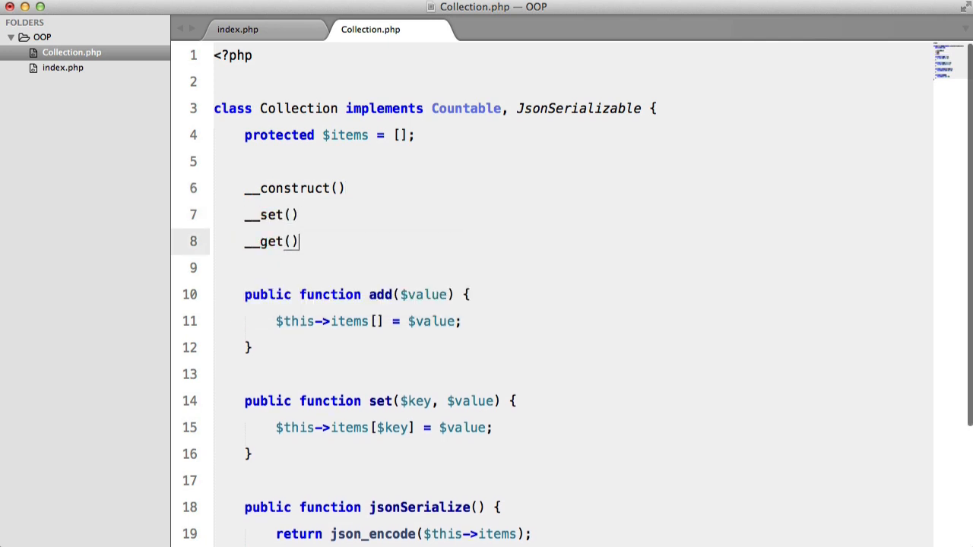
{"action": "type", "text": "__call("}
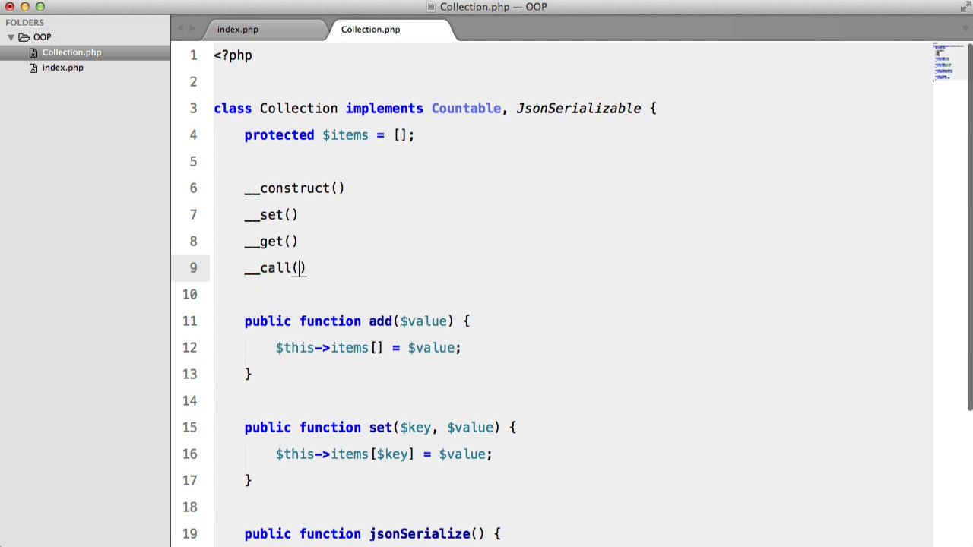
{"action": "type", "text": "__toString("}
{"action": "type", "text": "//"}
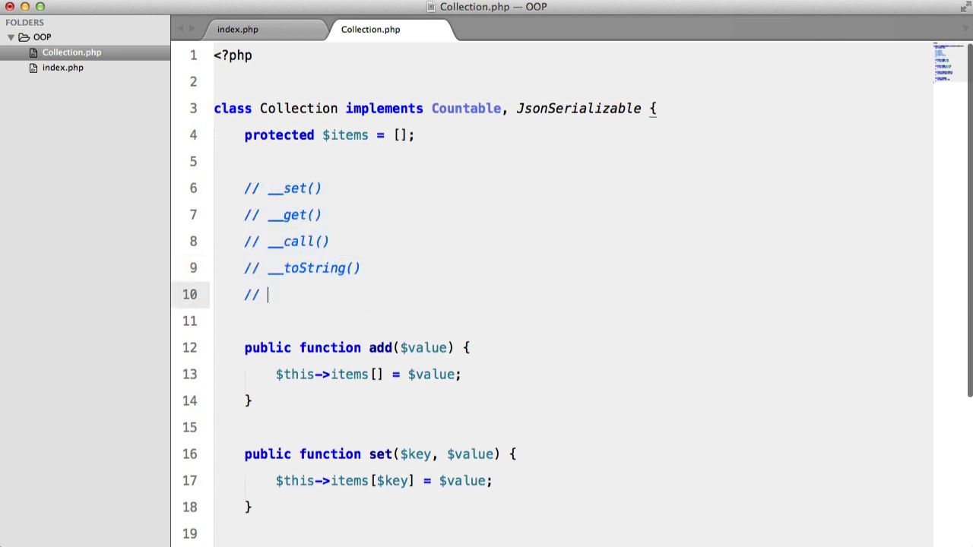
{"action": "type", "text": "public function __set() {"}
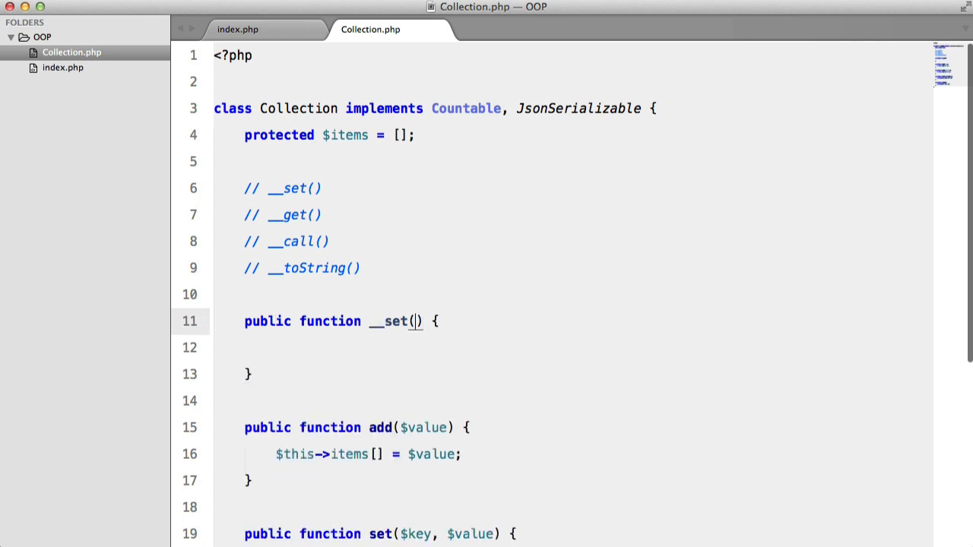
Step: Declare __set($key, $value) whose body begins $this->set($key, then go to index.php
{"action": "type", "text": "$key, $value"}
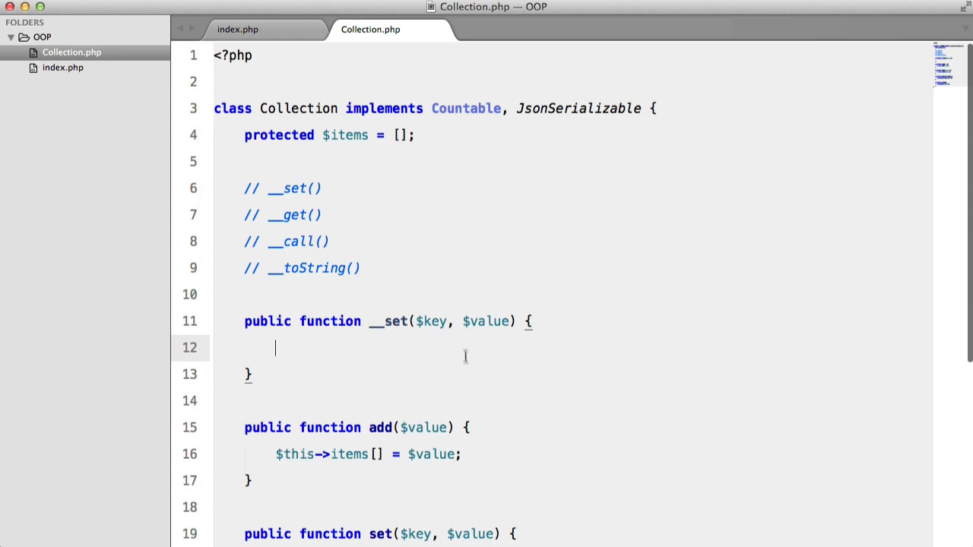
{"action": "type", "text": "$this"}
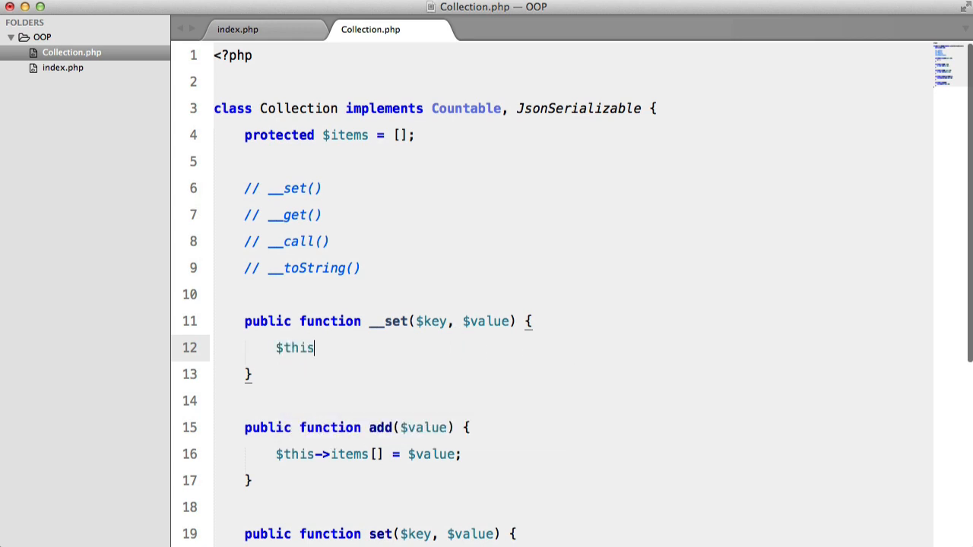
{"action": "type", "text": "->set($key,"}
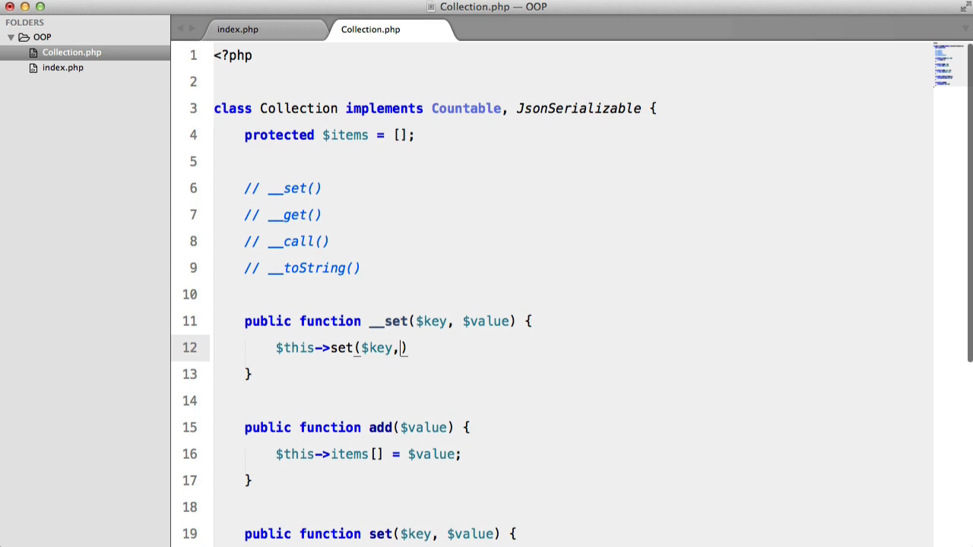
{"action": "left_click", "coordinate": [237, 29]}
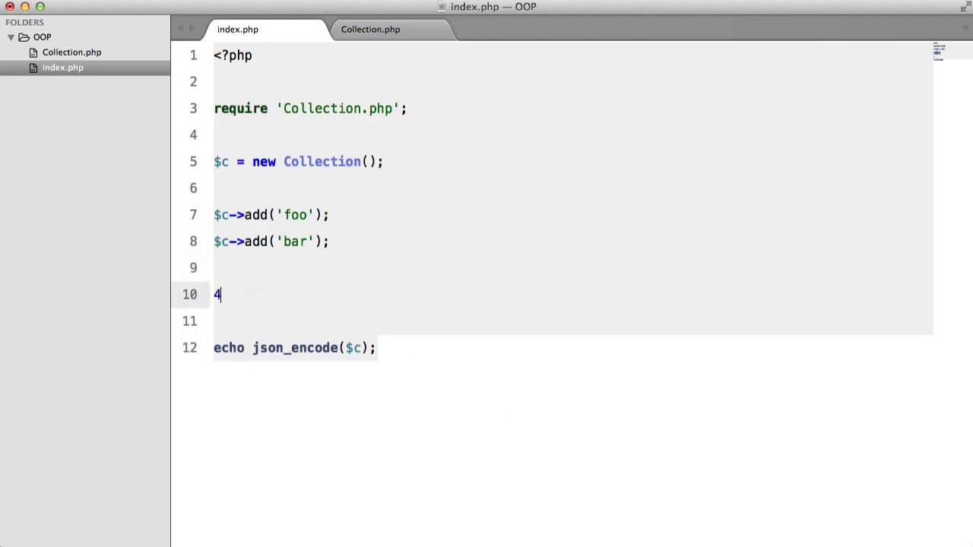
Step: Add $c->baz = 'qux'; to index.php and return to Collection.php to finish __set
{"action": "type", "text": "$c->"}
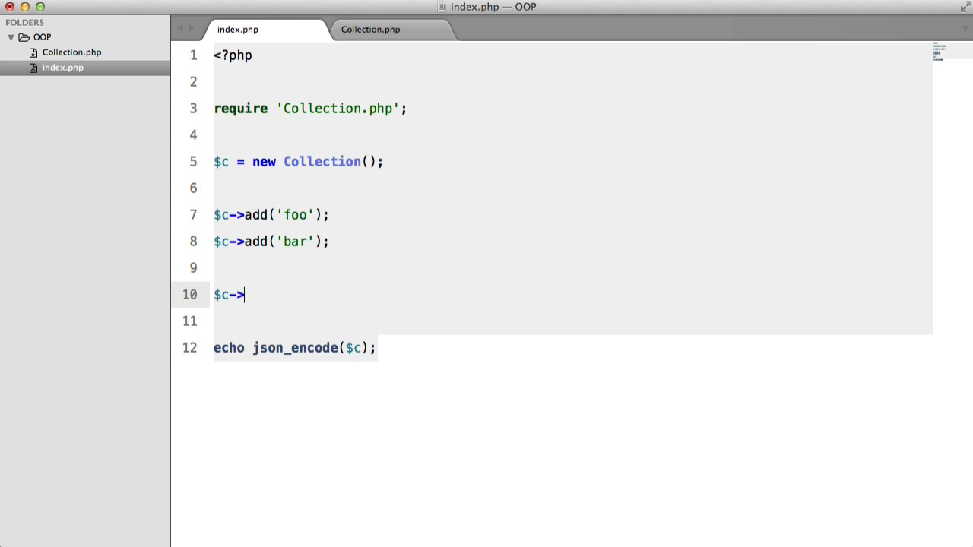
{"action": "mouse_move", "coordinate": [337, 316]}
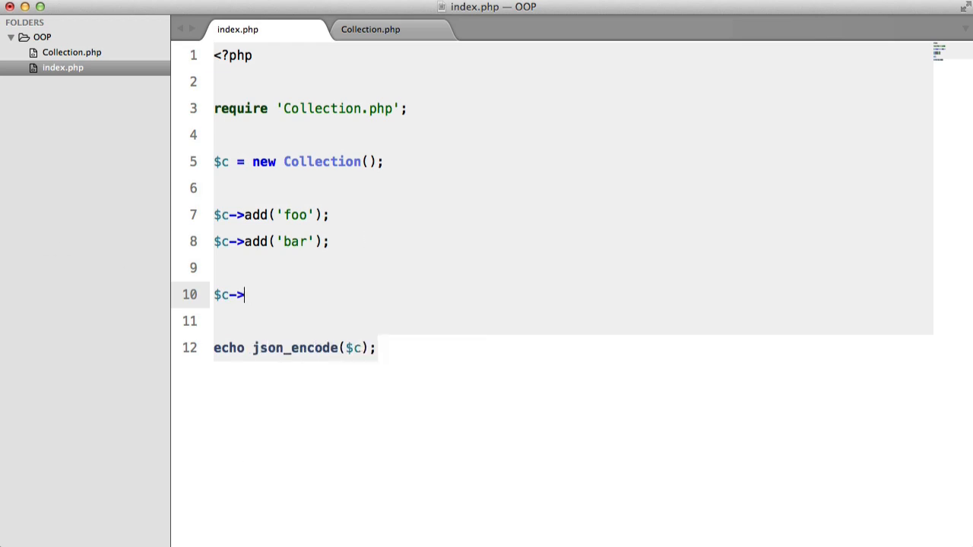
{"action": "type", "text": "baz ="}
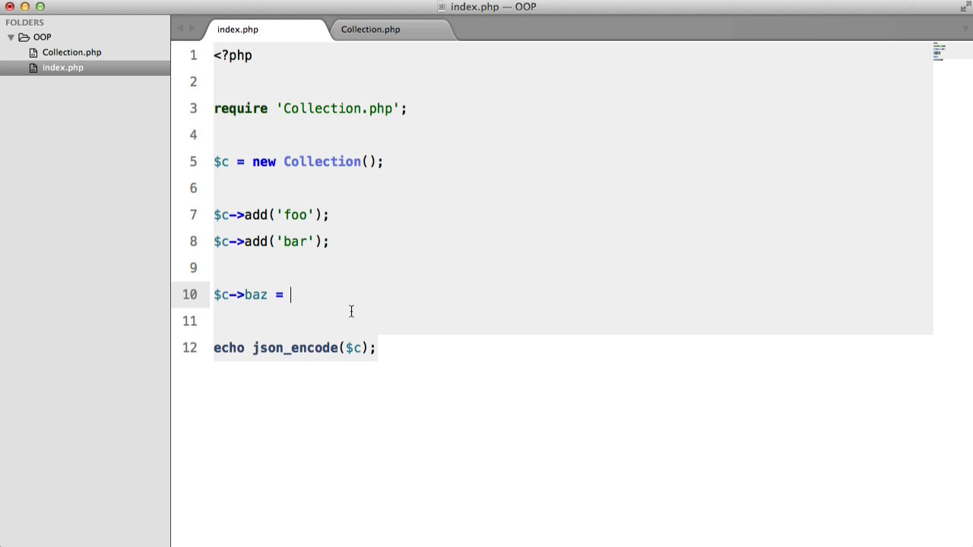
{"action": "type", "text": "'foobar';"}
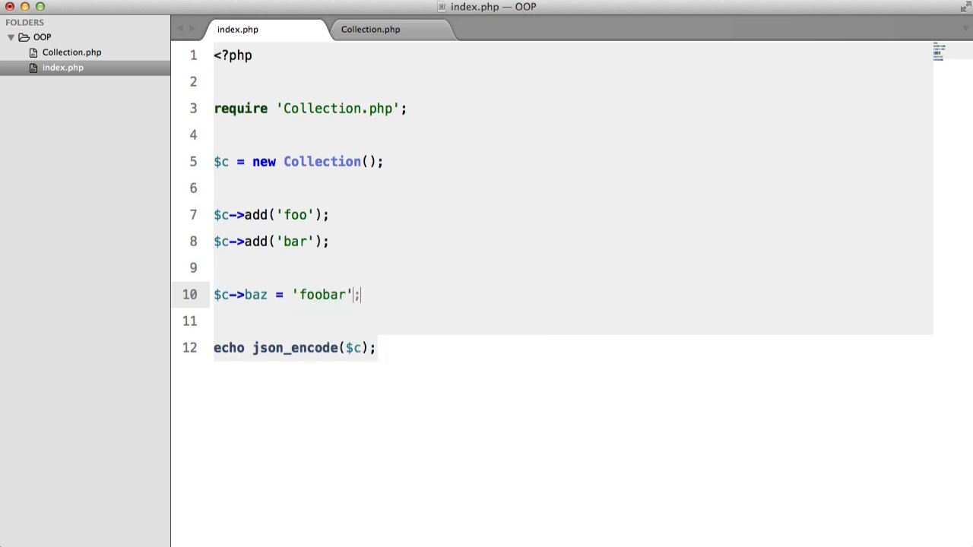
{"action": "type", "text": "qux"}
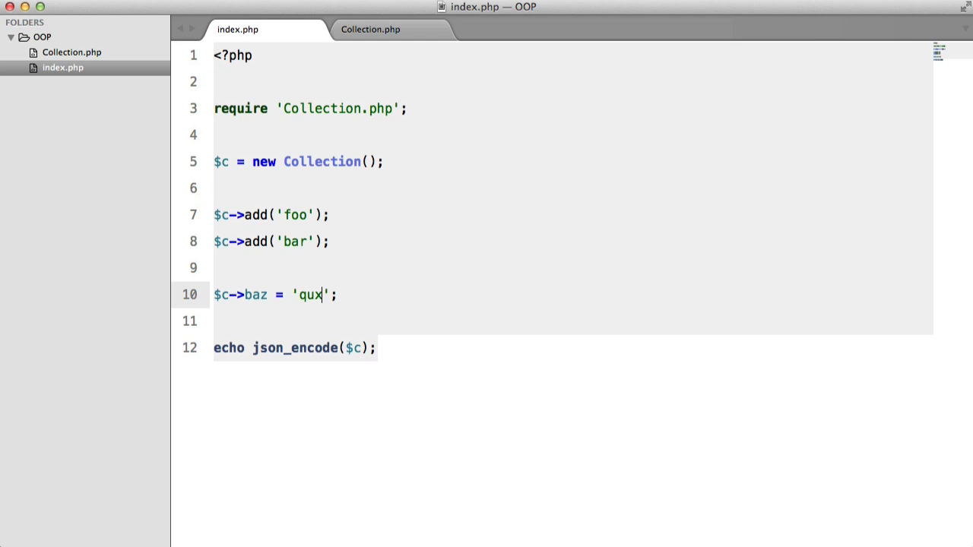
{"action": "mouse_move", "coordinate": [255, 294]}
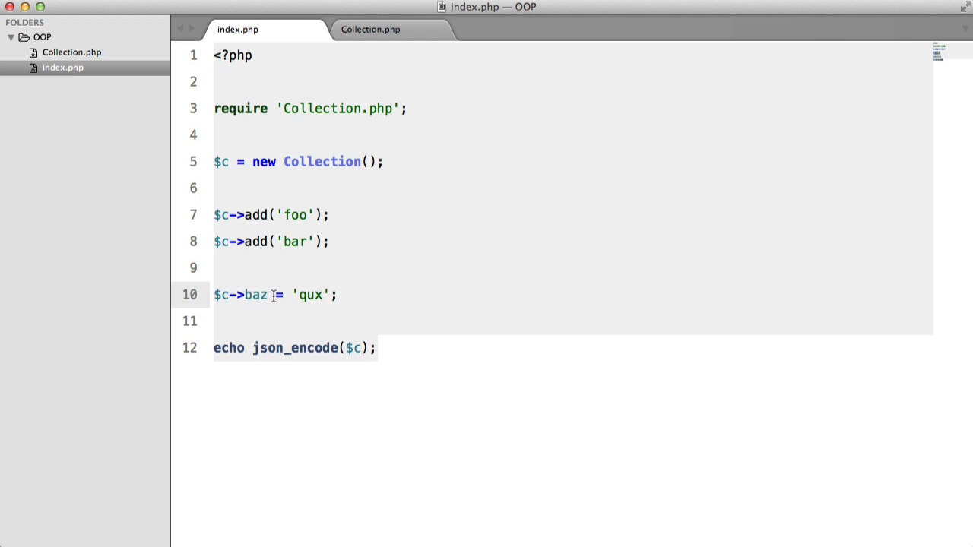
{"action": "left_click", "coordinate": [370, 29]}
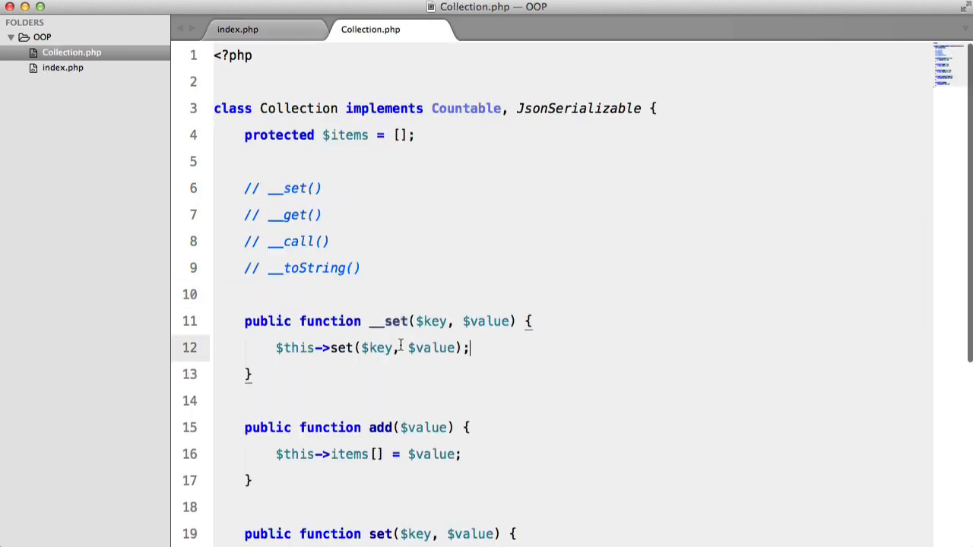
Step: Replace json_encode with print_r in index.php's echo, then return to Collection.php
{"action": "double_click", "coordinate": [388, 321]}
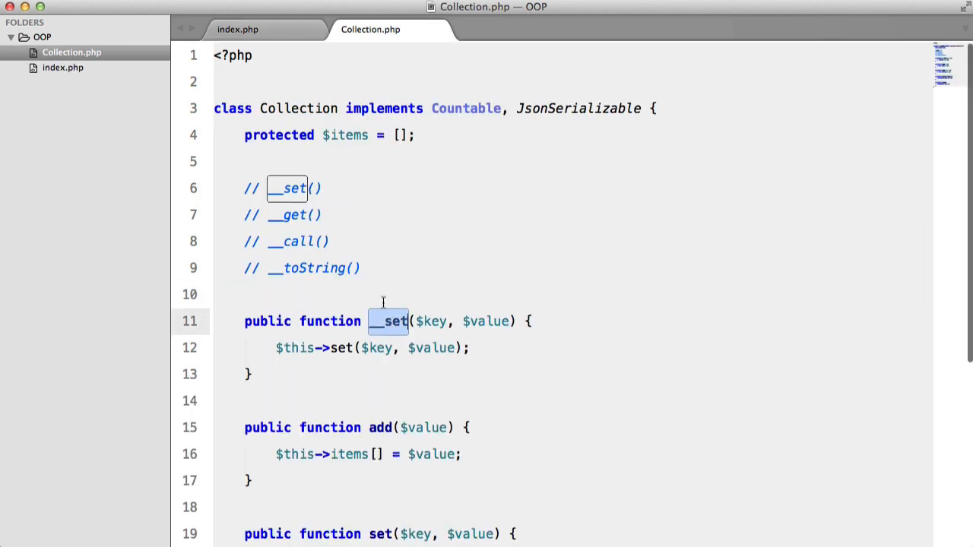
{"action": "left_click", "coordinate": [237, 29]}
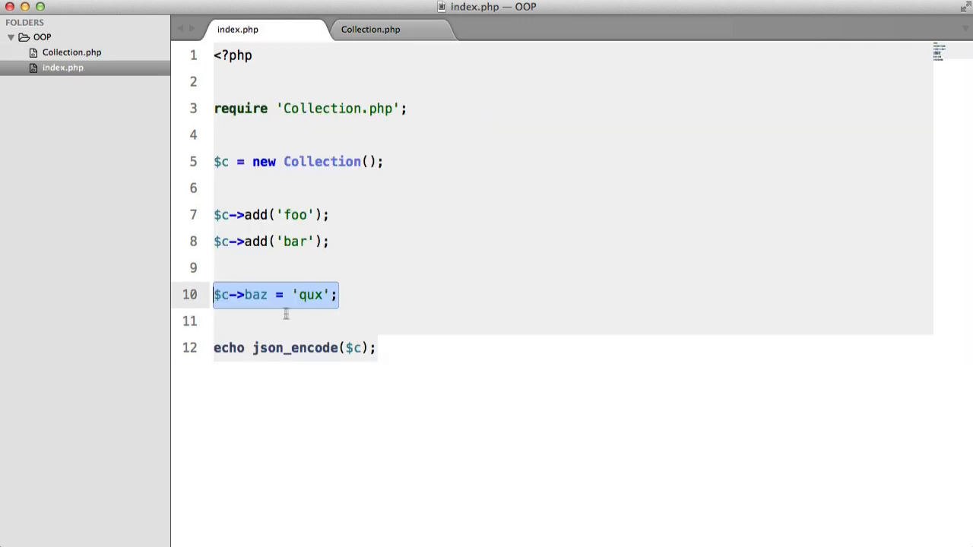
{"action": "left_click", "coordinate": [370, 29]}
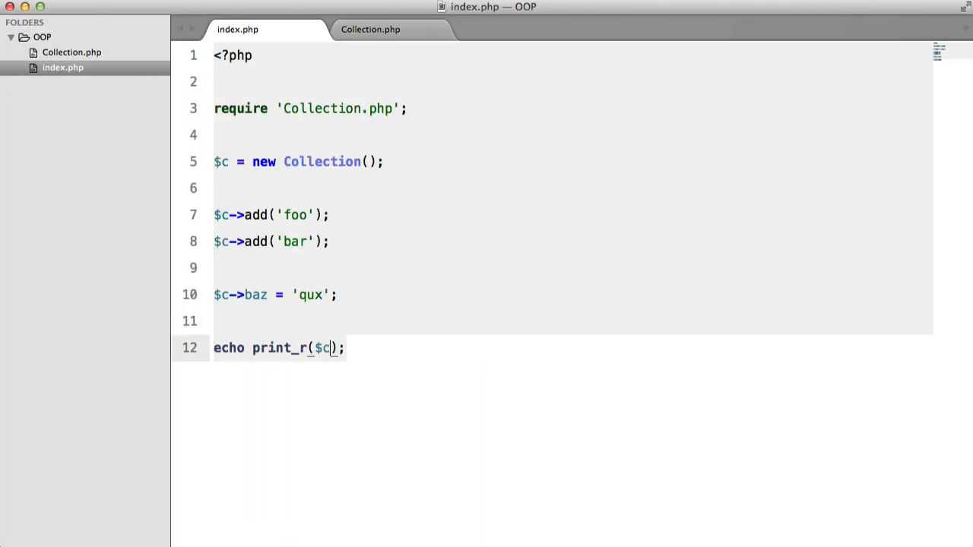
{"action": "left_click", "coordinate": [370, 29]}
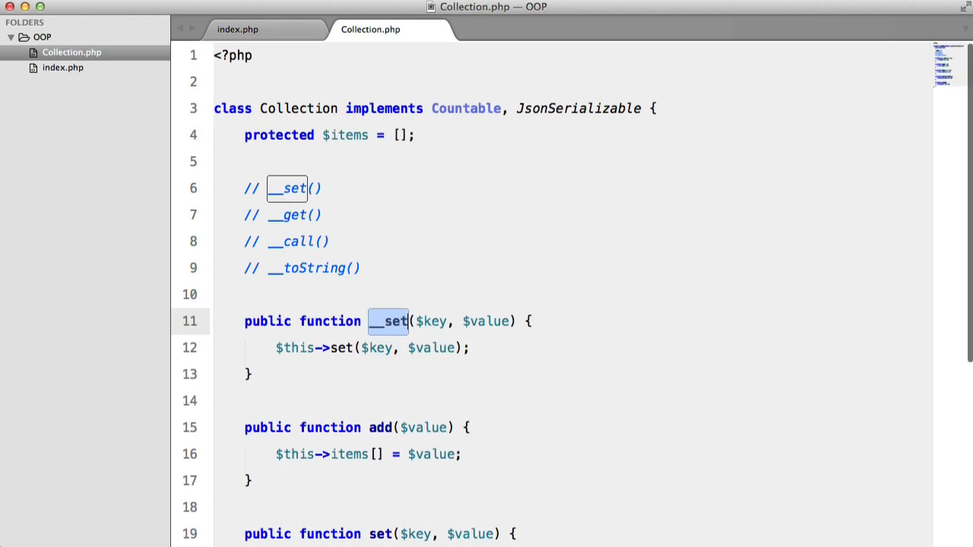
Step: Make all() return $this->items;
{"action": "scroll", "scroll_direction": "down", "scroll_amount": 3}
{"action": "type", "text": "return"}
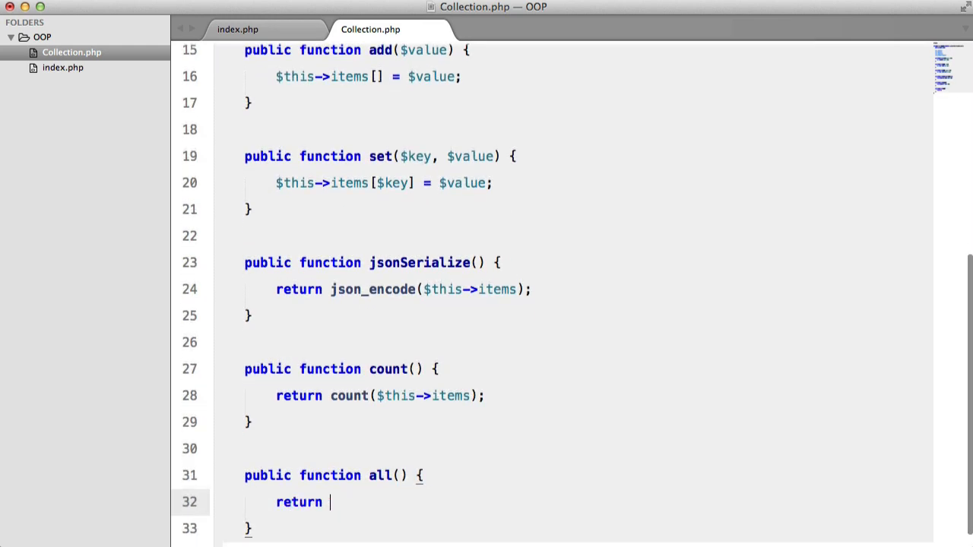
{"action": "type", "text": "$this->items;"}
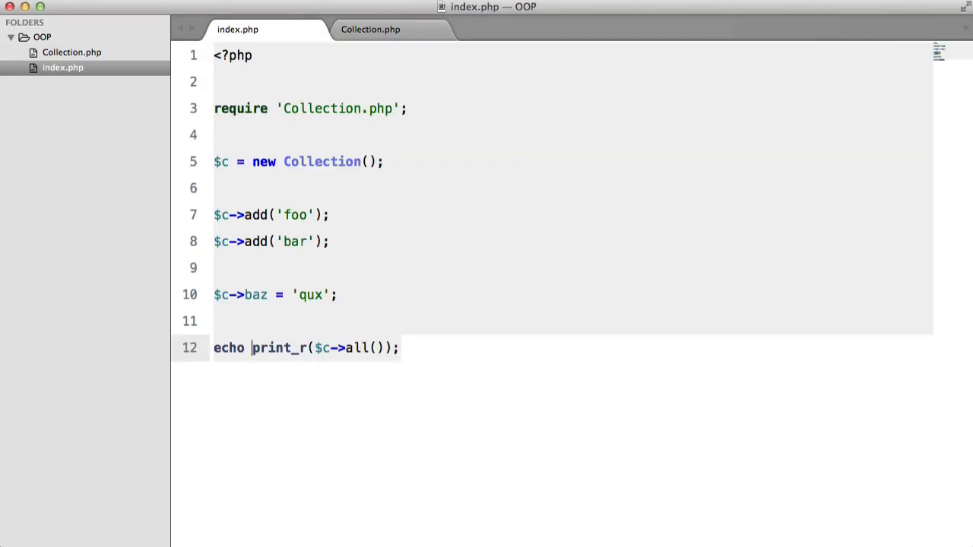
Step: Change the echo to '<pre>' . print_r($c->all(), true); and return to Collection.php
{"action": "type", "text": "'"}
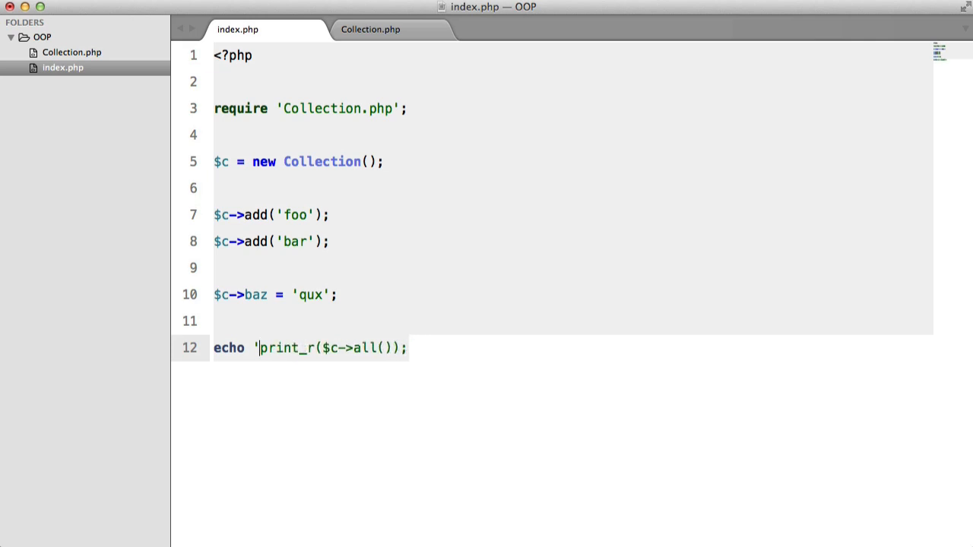
{"action": "type", "text": "pre>',"}
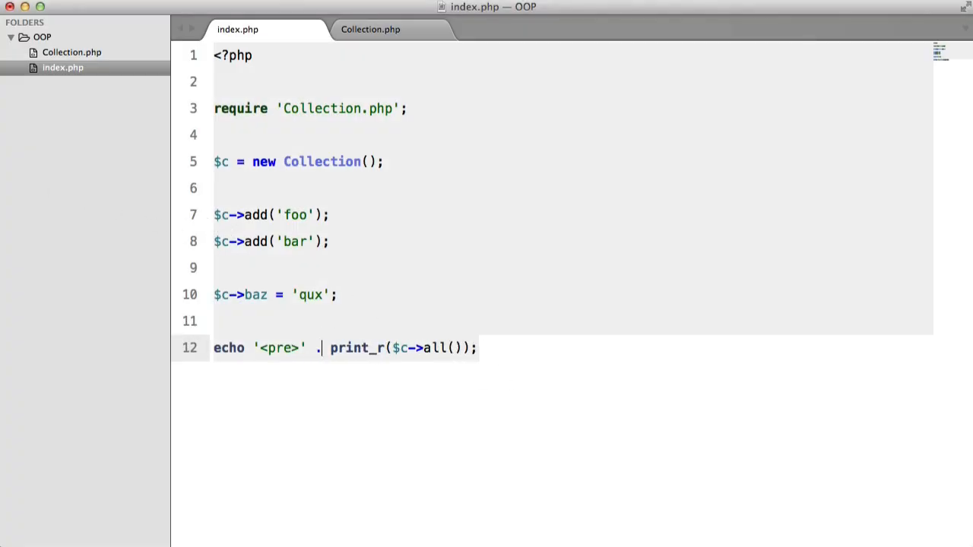
{"action": "type", "text": ", true"}
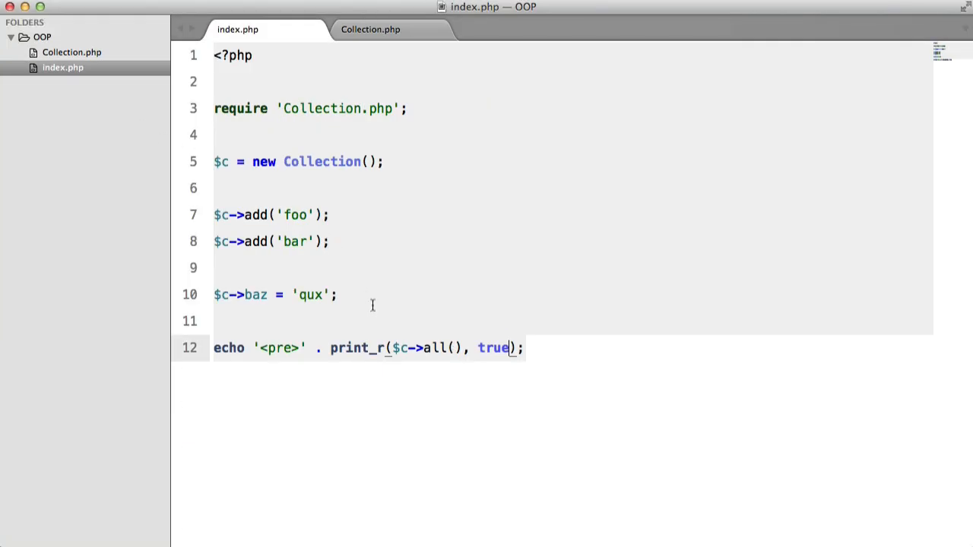
{"action": "left_click", "coordinate": [370, 29]}
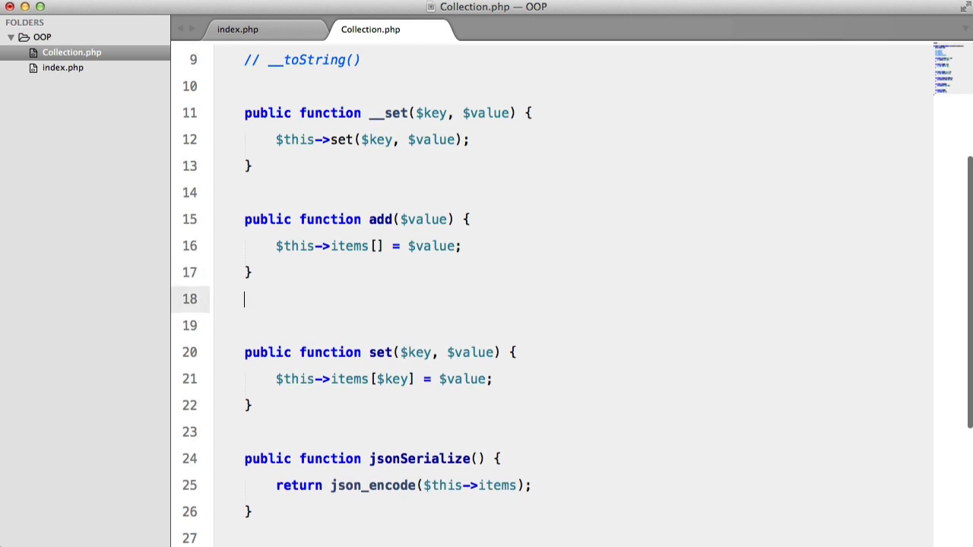
Step: Write get($key) returning array_key_exists($key, $this->items) ? $this->items[$key] : null
{"action": "type", "text": "public function get($key) {"}
{"action": "type", "text": "return"}
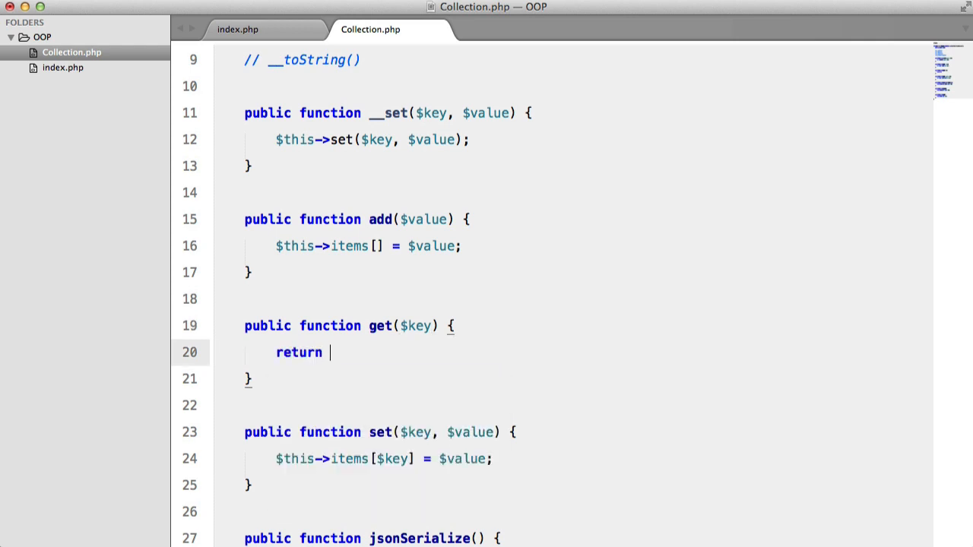
{"action": "type", "text": "array"}
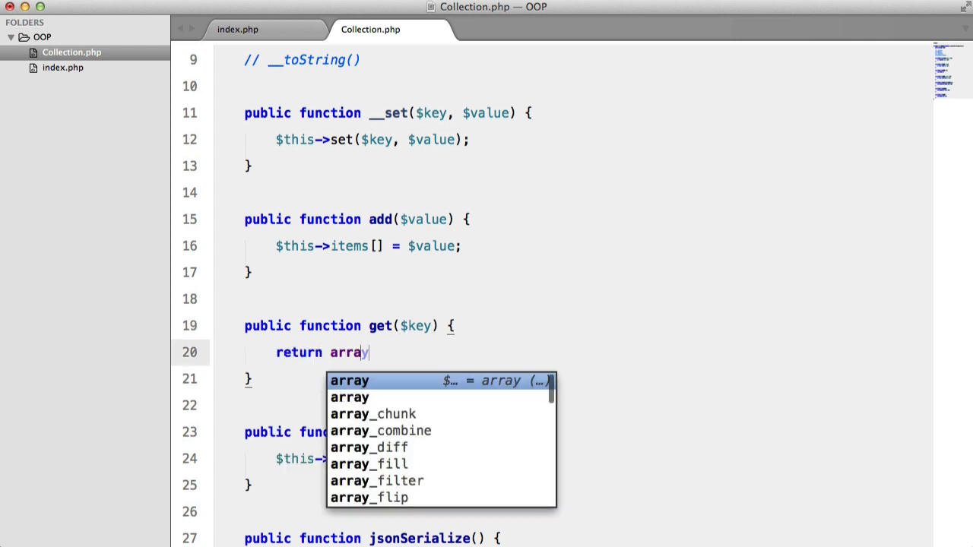
{"action": "type", "text": "_key_exists($key, search"}
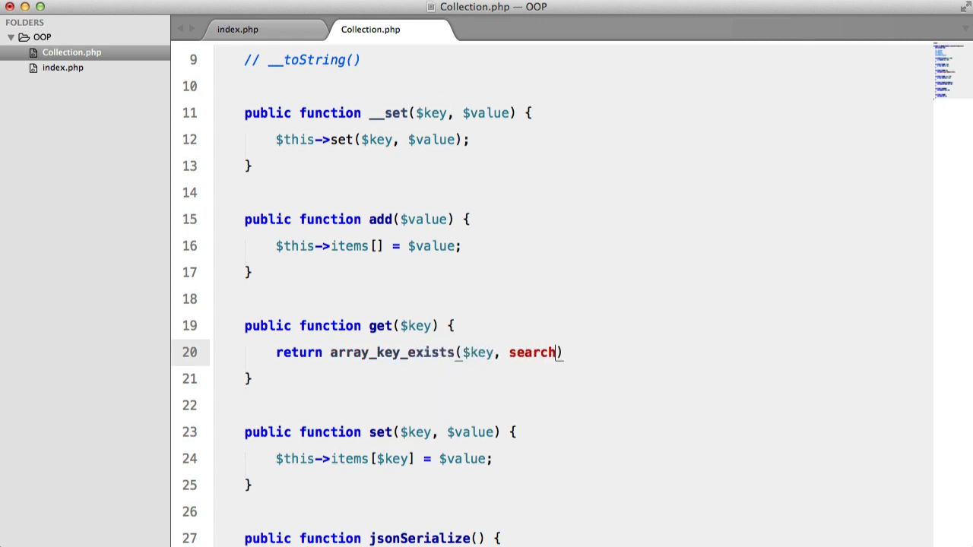
{"action": "type", "text": "$this->ti"}
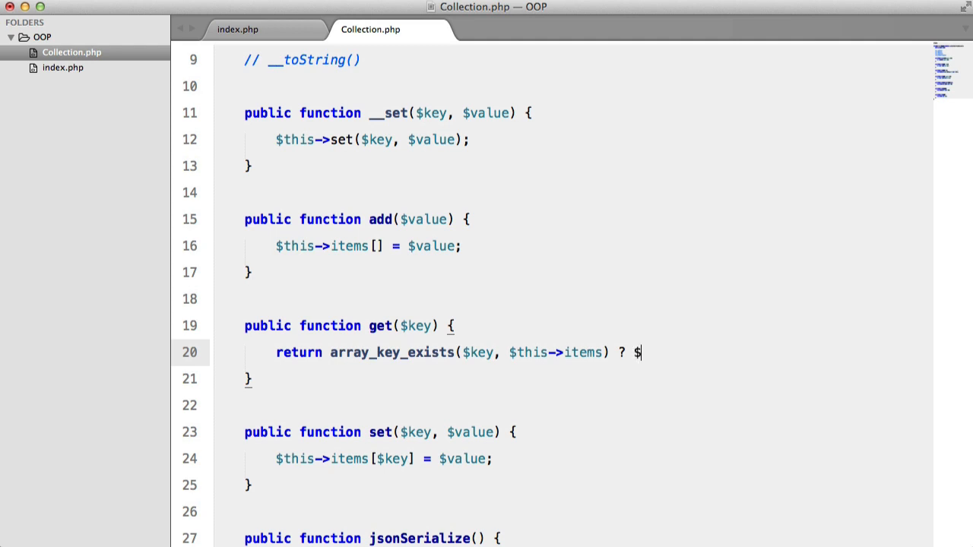
{"action": "type", "text": "this"}
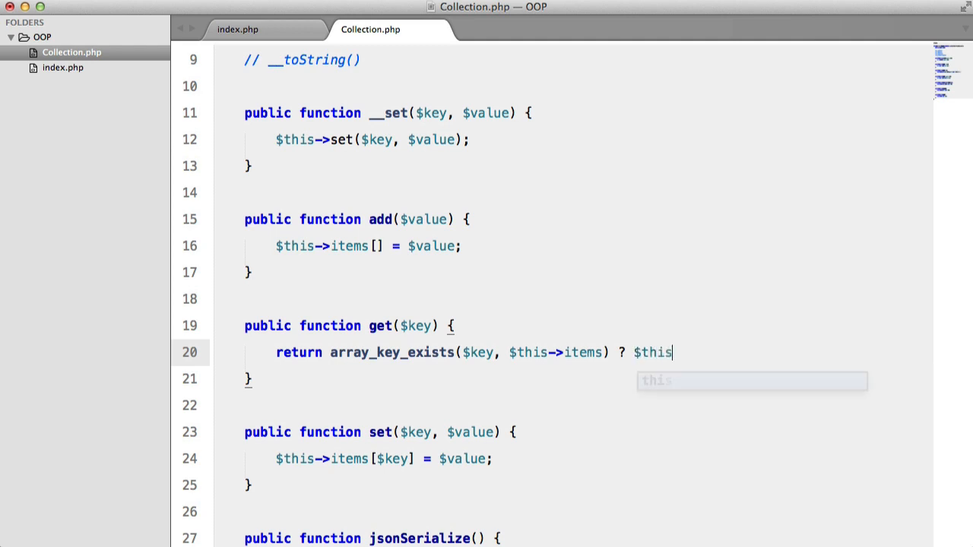
{"action": "type", "text": "->items[$key]"}
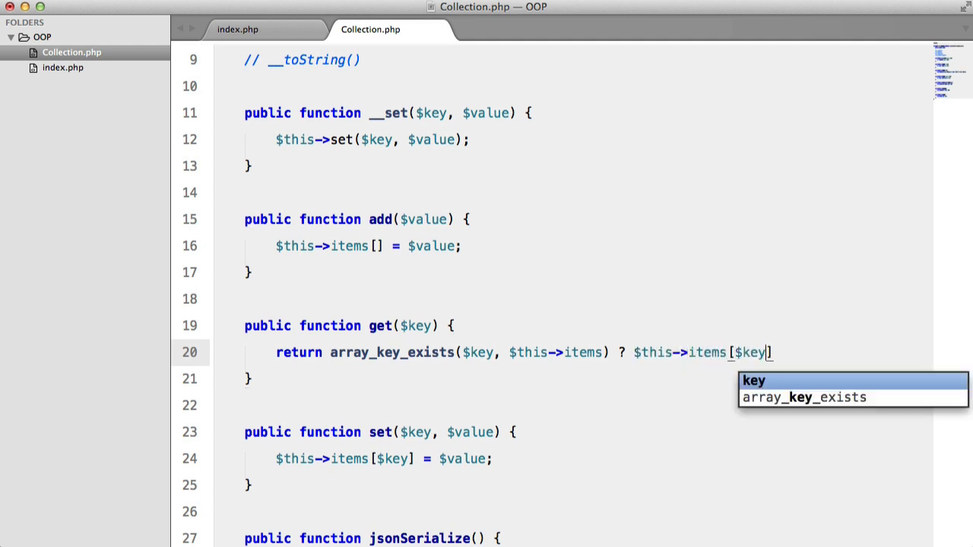
{"action": "type", "text": ": nul"}
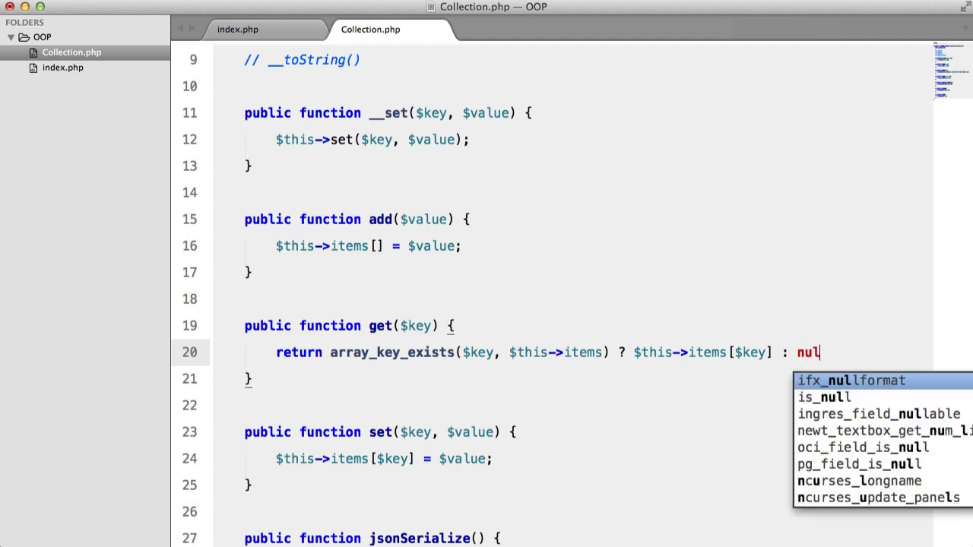
{"action": "left_click", "coordinate": [237, 29]}
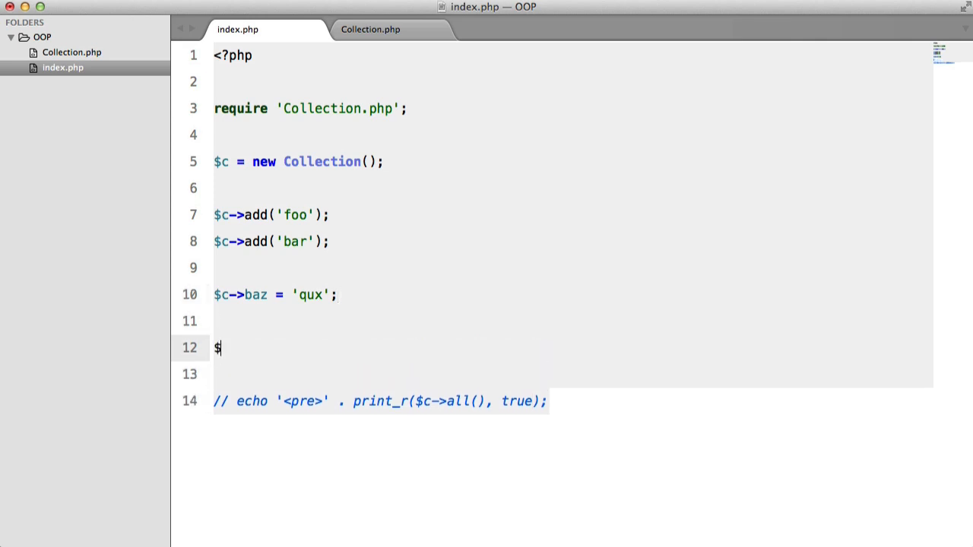
Step: Add echo $c->get('baz'); to index.php and switch back to Collection.php
{"action": "type", "text": "echo $c->ge"}
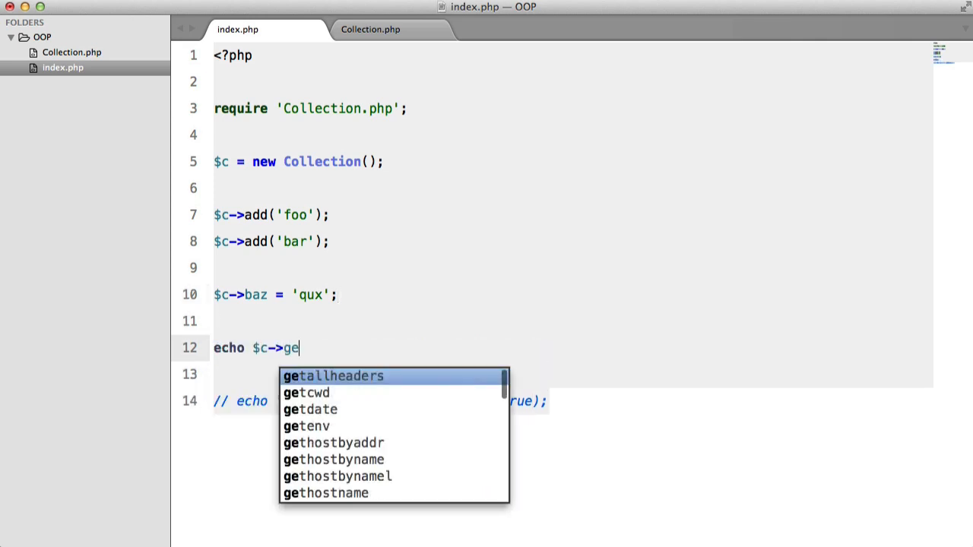
{"action": "type", "text": "t('baz');"}
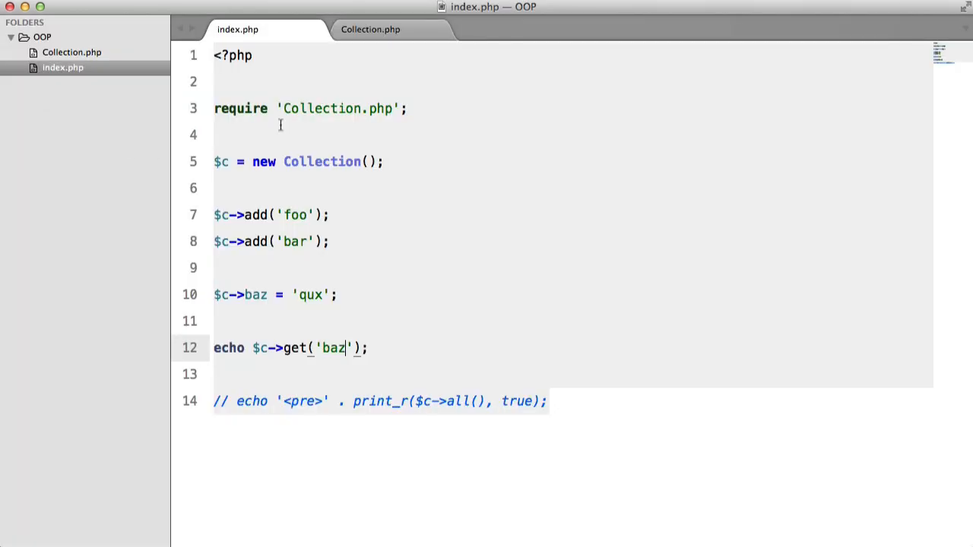
{"action": "left_click", "coordinate": [370, 29]}
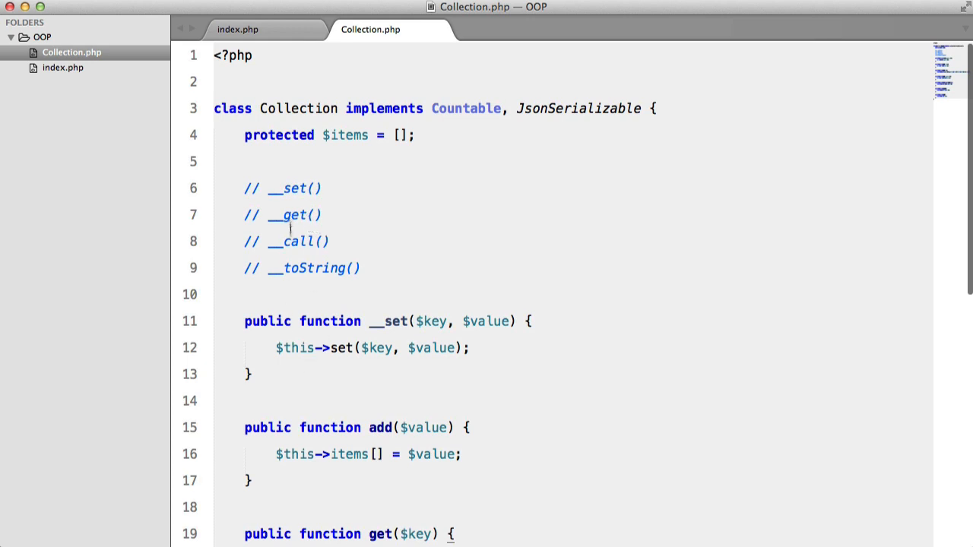
Step: Write a public __get method whose body begins return $this->get($k
{"action": "type", "text": "function __get($value) {"}
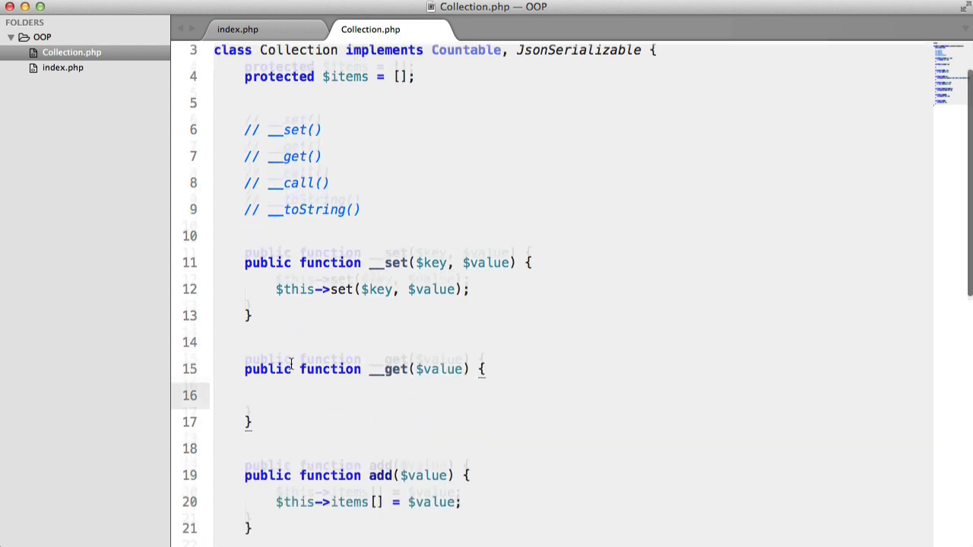
{"action": "scroll", "scroll_direction": "down", "scroll_amount": 3}
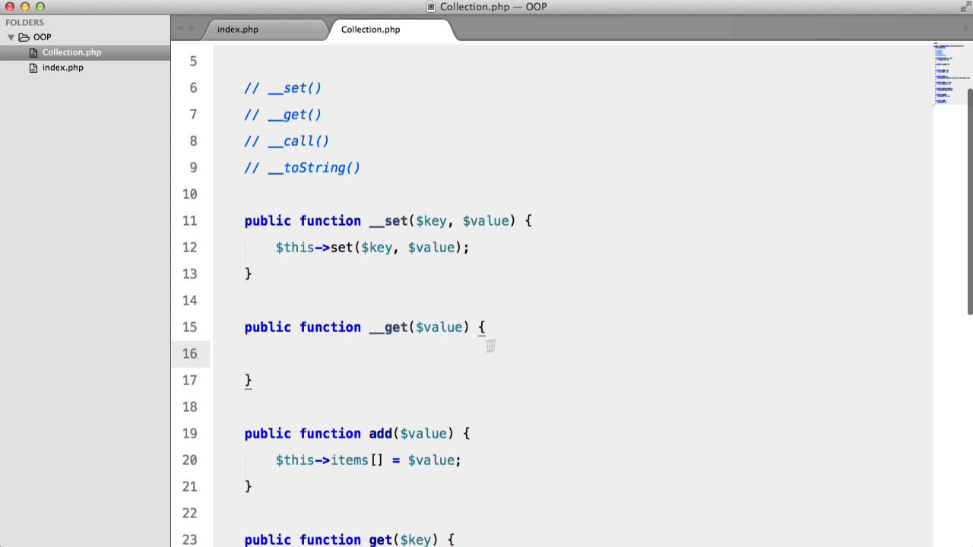
{"action": "type", "text": "return $t"}
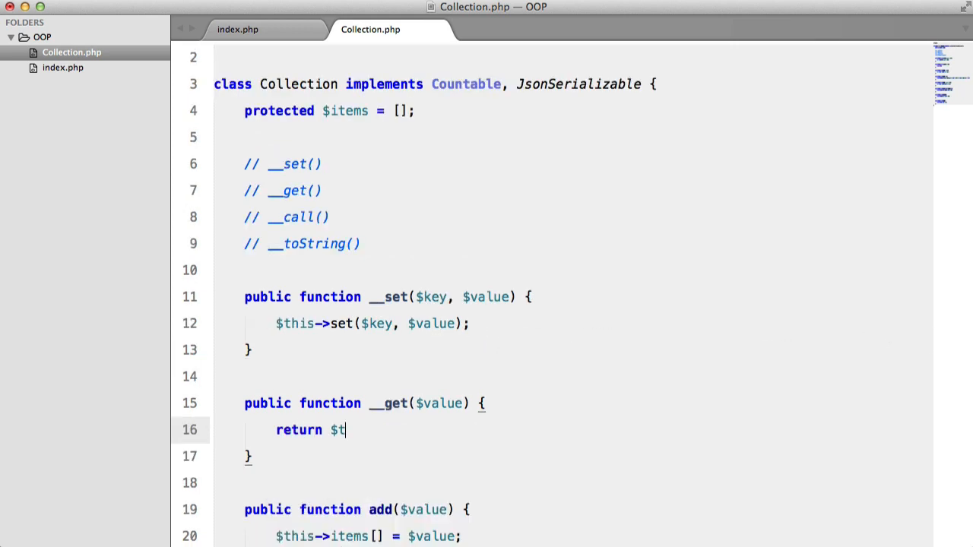
{"action": "type", "text": "his->get($k"}
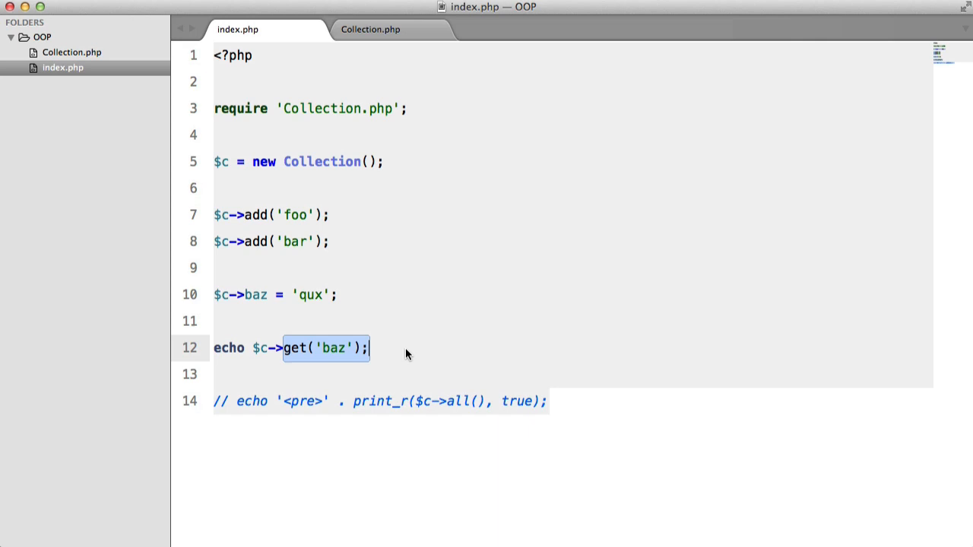
Step: Make line 12 of index.php echo $c->baz directly, then return to Collection.php
{"action": "type", "text": "baz"}
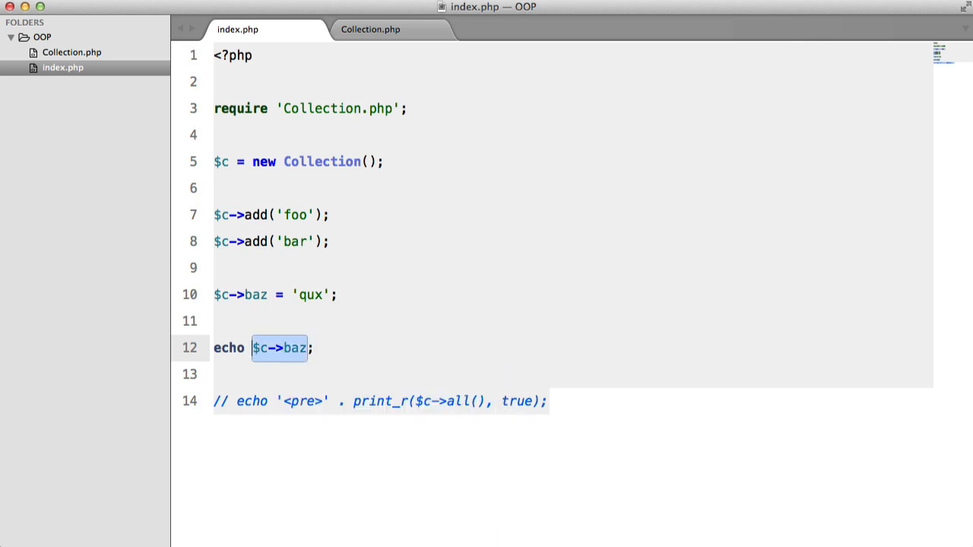
{"action": "left_click", "coordinate": [370, 29]}
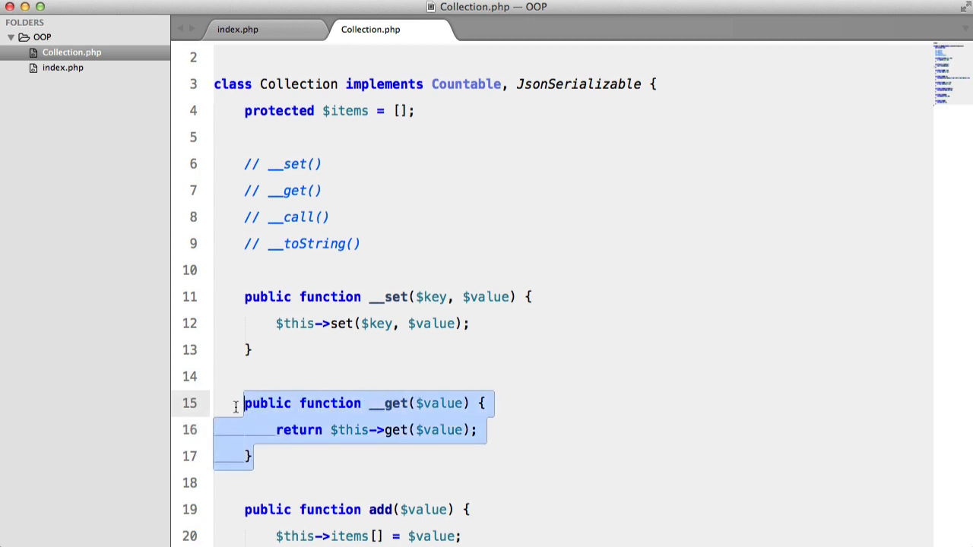
{"action": "mouse_move", "coordinate": [395, 451]}
{"action": "type", "text": "public function __call() {"}
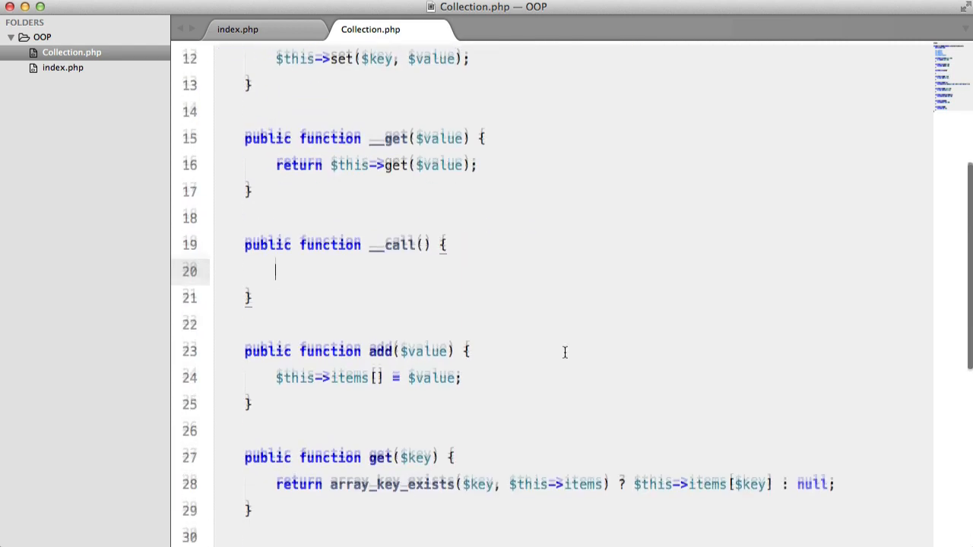
Step: Stub public __call($func, $args) in Collection.php and begin its echo statement
{"action": "type", "text": "$args"}
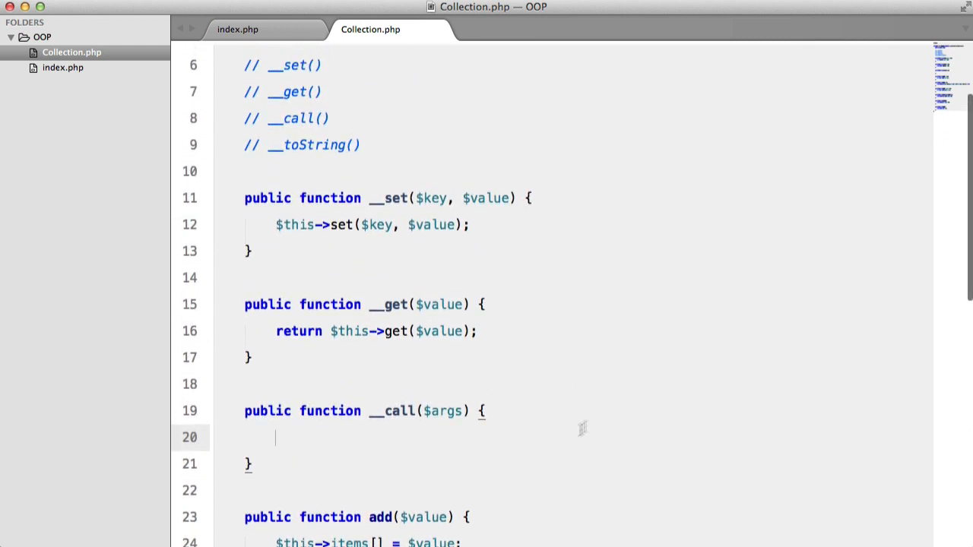
{"action": "type", "text": "$"}
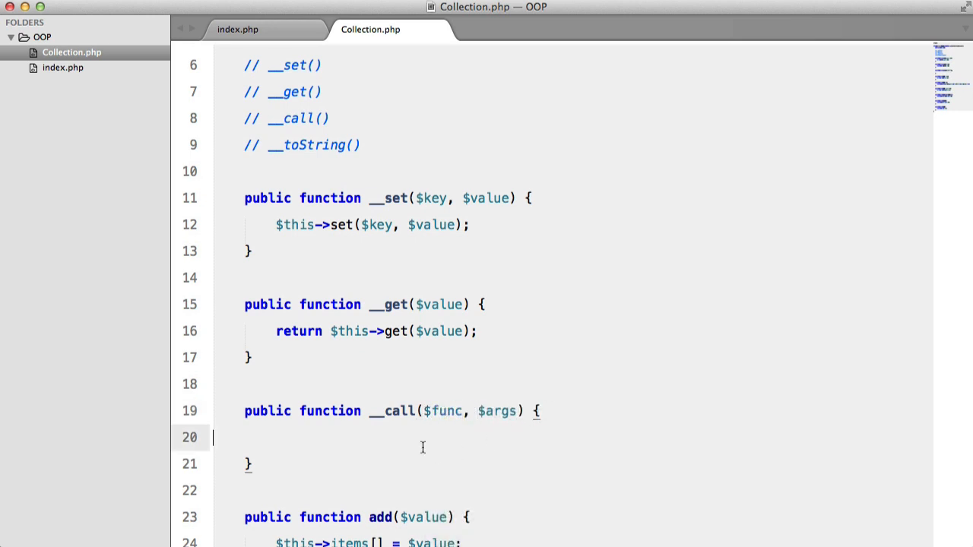
{"action": "scroll", "scroll_direction": "down", "scroll_amount": 3}
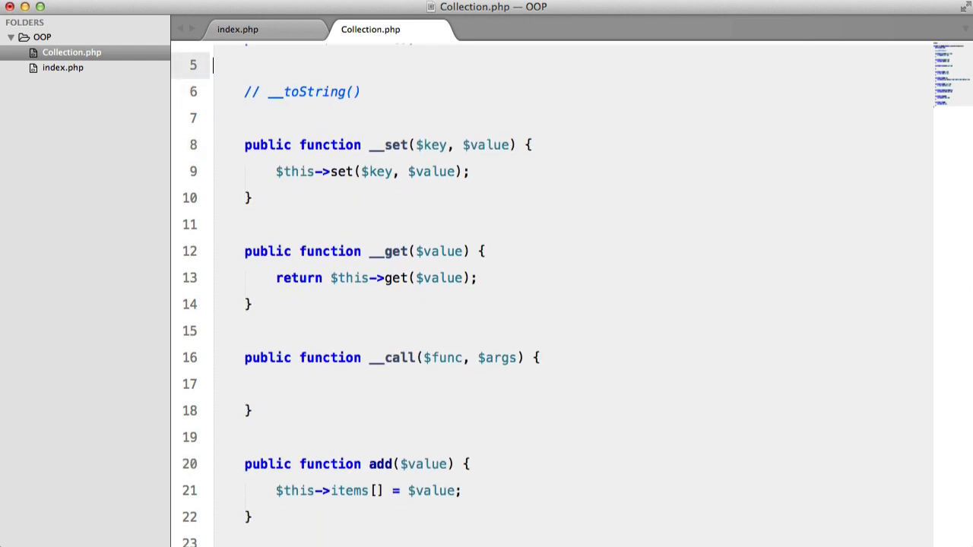
{"action": "scroll", "scroll_direction": "down", "scroll_amount": 3}
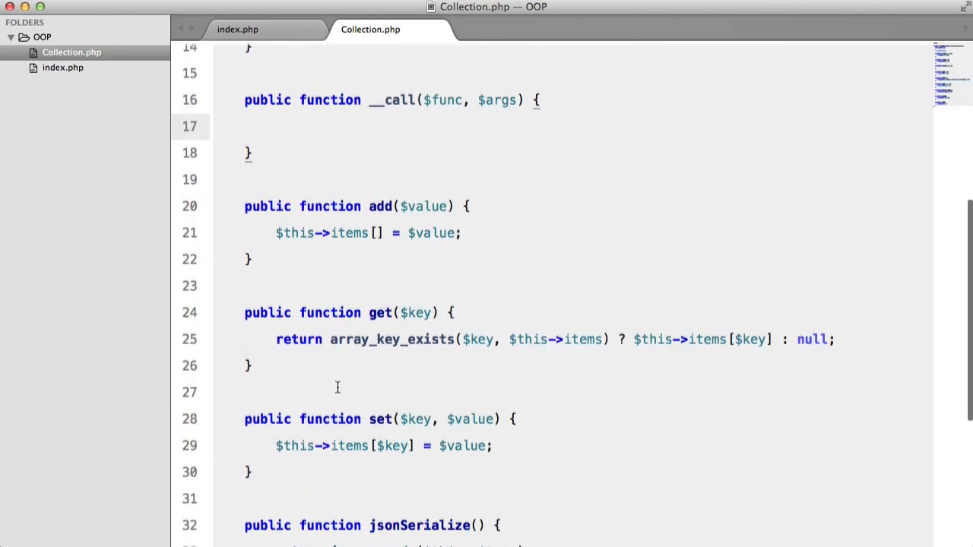
{"action": "type", "text": "ec"}
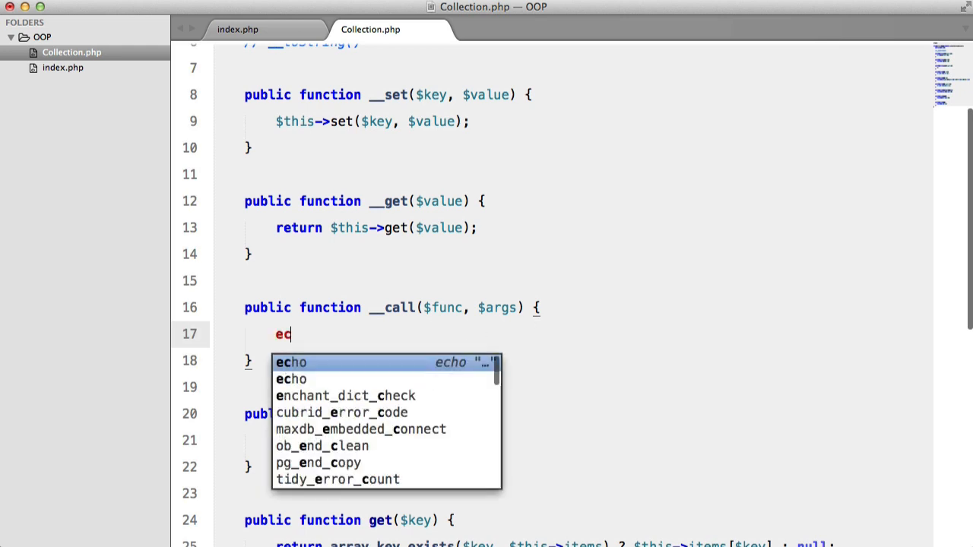
{"action": "left_click", "coordinate": [237, 29]}
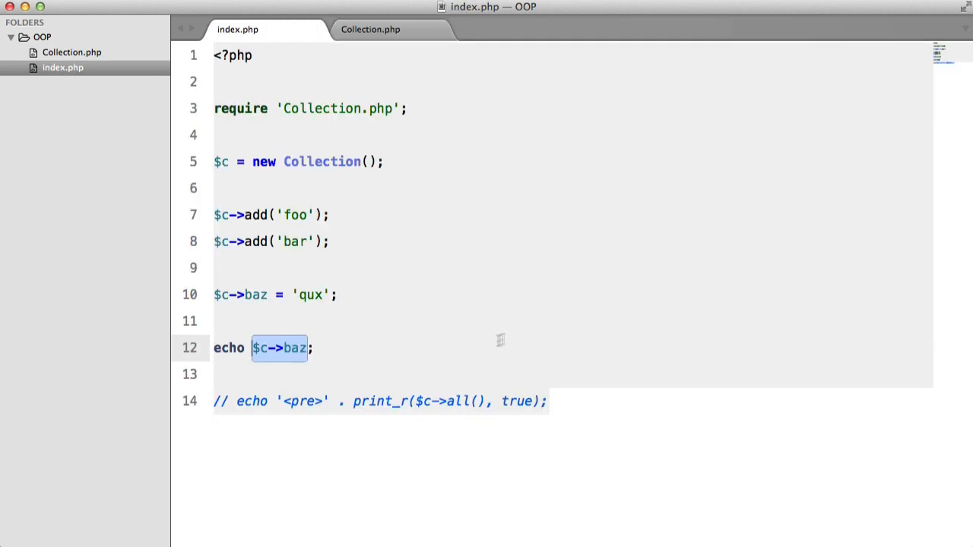
Step: Have __call echo $func, and make index.php echo a $c->foo call
{"action": "left_click", "coordinate": [313, 347]}
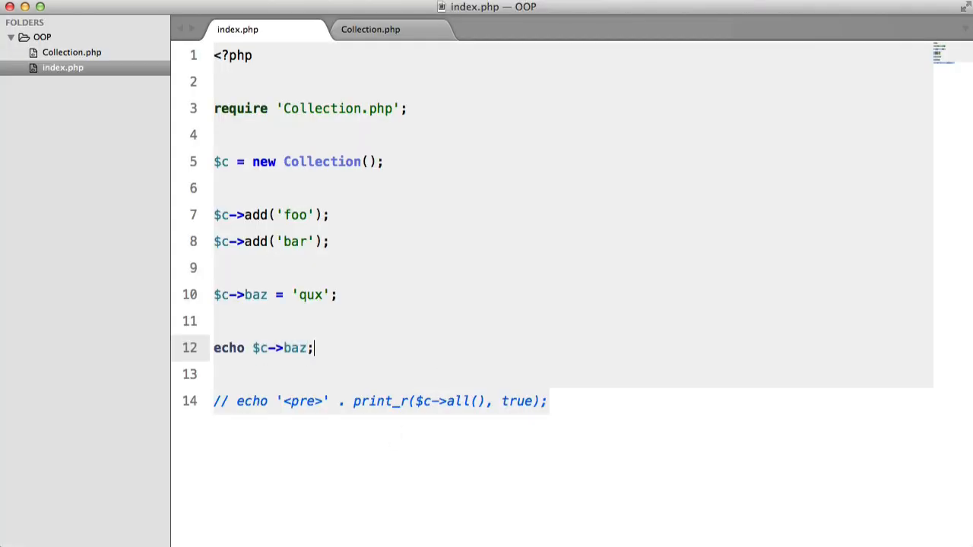
{"action": "type", "text": "g"}
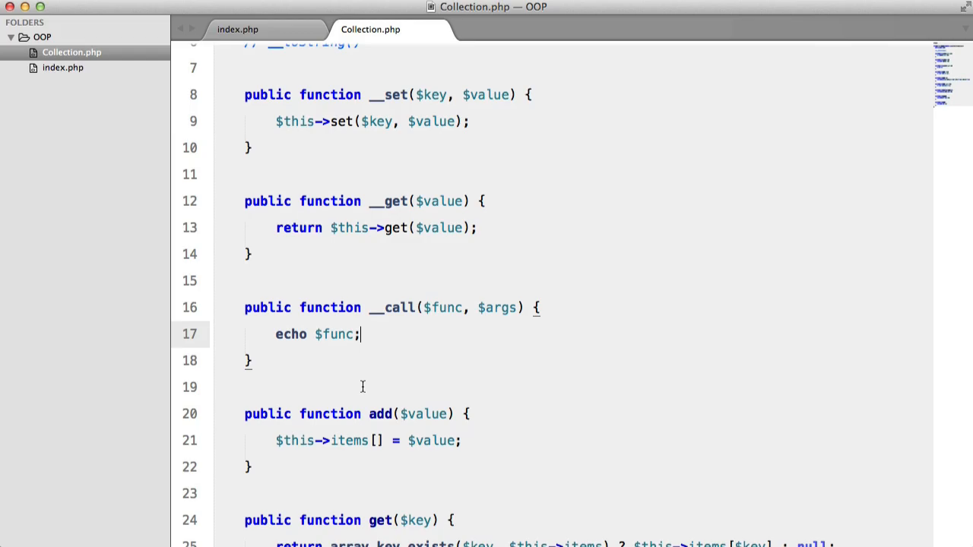
{"action": "scroll", "scroll_direction": "down", "scroll_amount": 3}
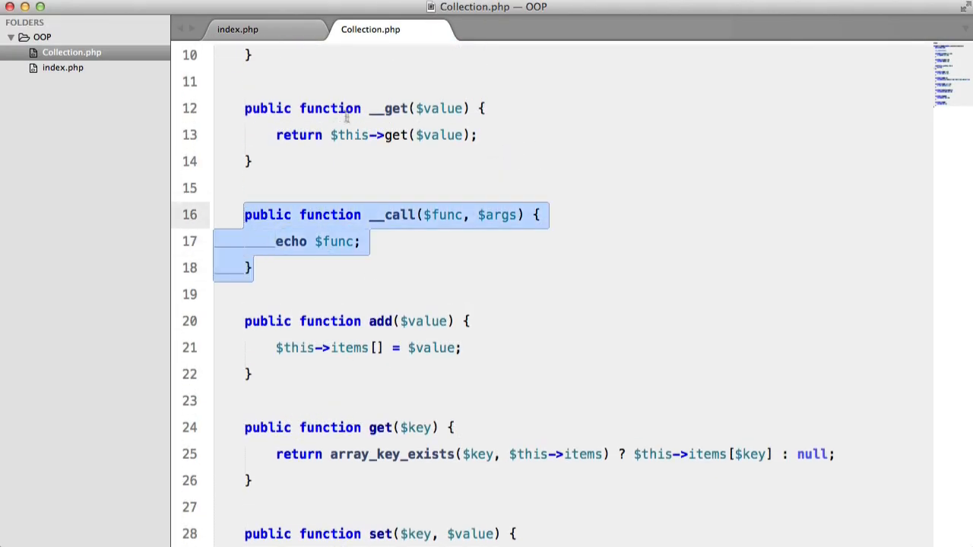
{"action": "left_click", "coordinate": [237, 29]}
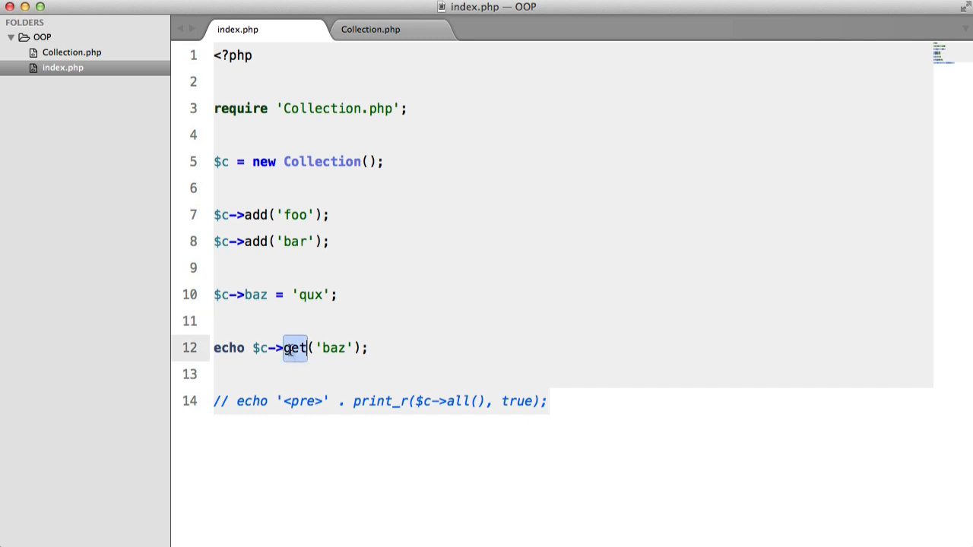
{"action": "type", "text": "foo"}
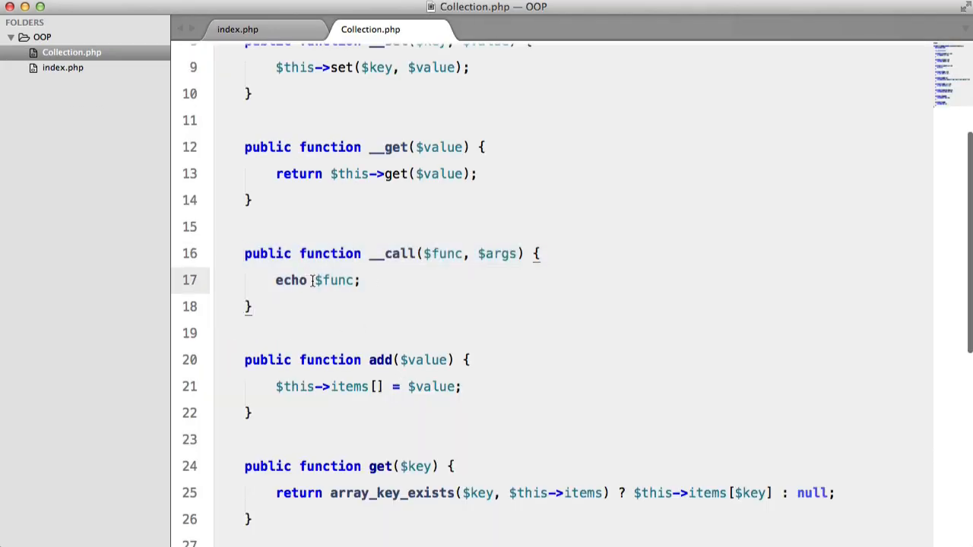
Step: Echo $func . ' has been called with arguments ' . $args, and call $c->foo('foo', 'bar', 'baz', 'qux')
{"action": "type", "text": ". ''"}
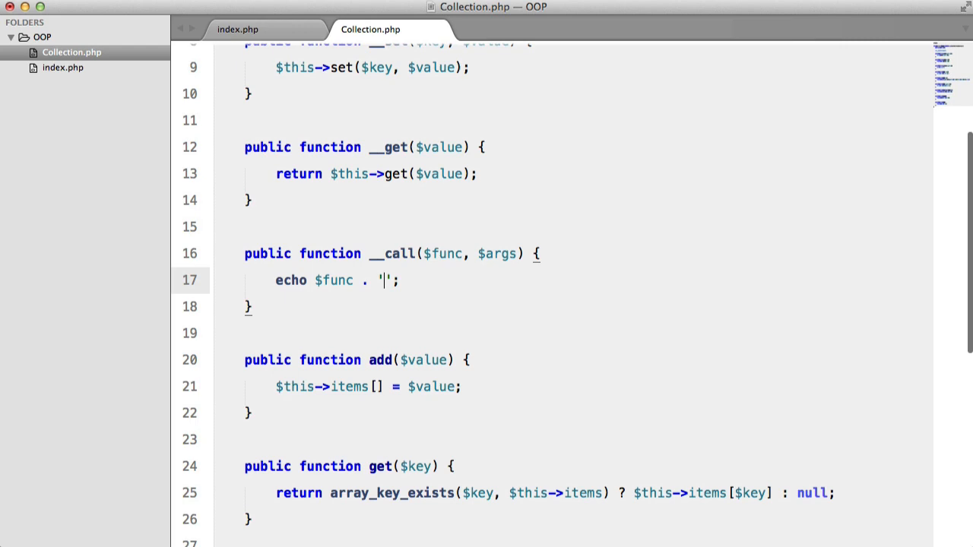
{"action": "type", "text": "has been called with arguments"}
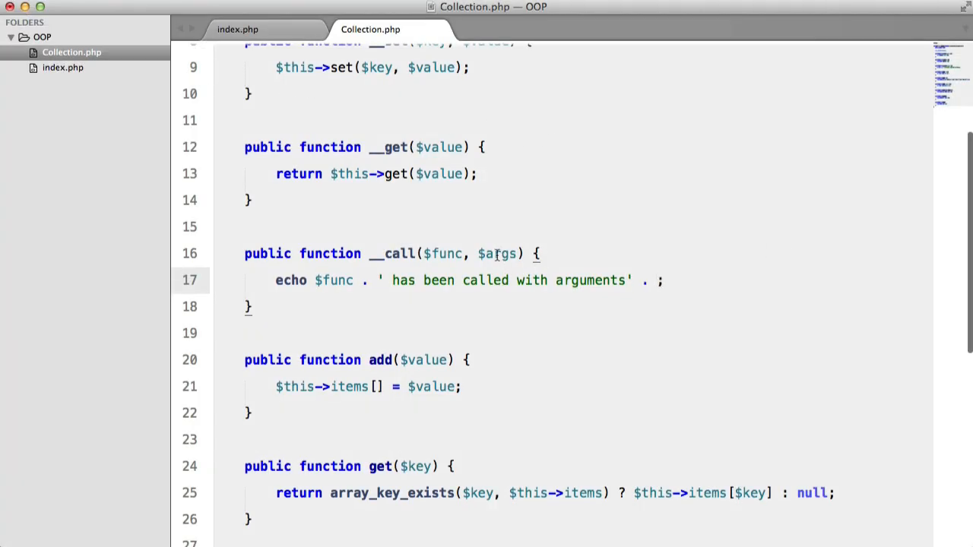
{"action": "type", "text": "$args"}
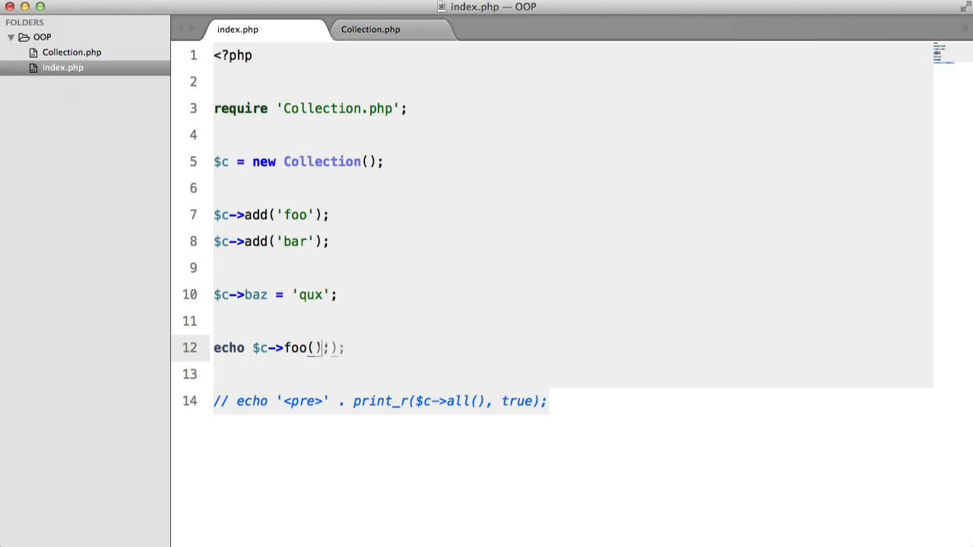
{"action": "type", "text": "'foo', 'ba"}
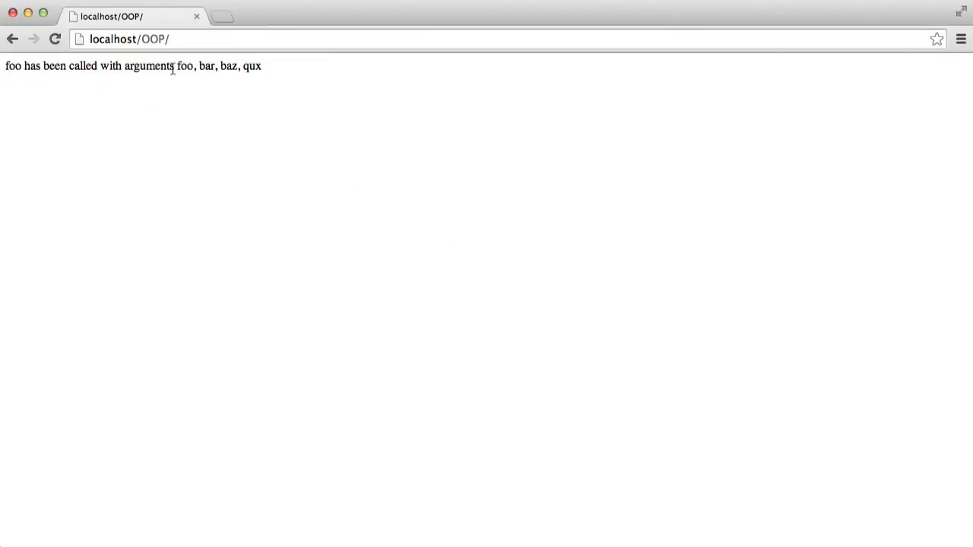
{"action": "mouse_move", "coordinate": [223, 59]}
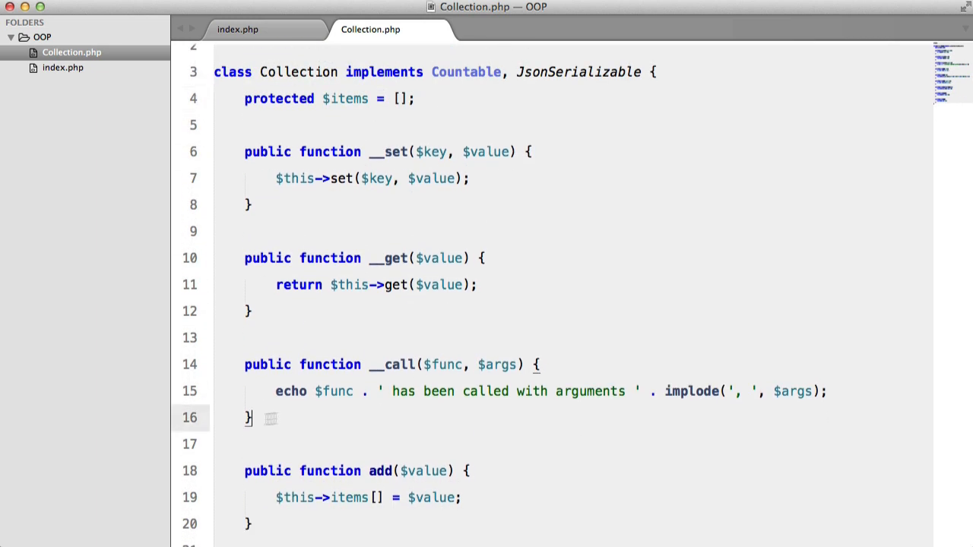
Step: Add public function __toString() returning $this->jsonSerialize below __call
{"action": "type", "text": "public function __toString() {"}
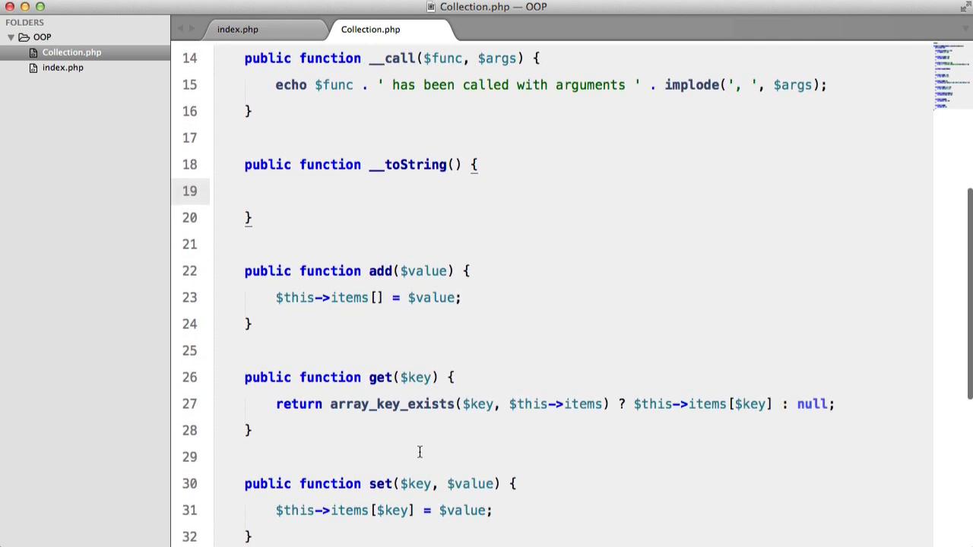
{"action": "scroll", "scroll_direction": "down", "scroll_amount": 3}
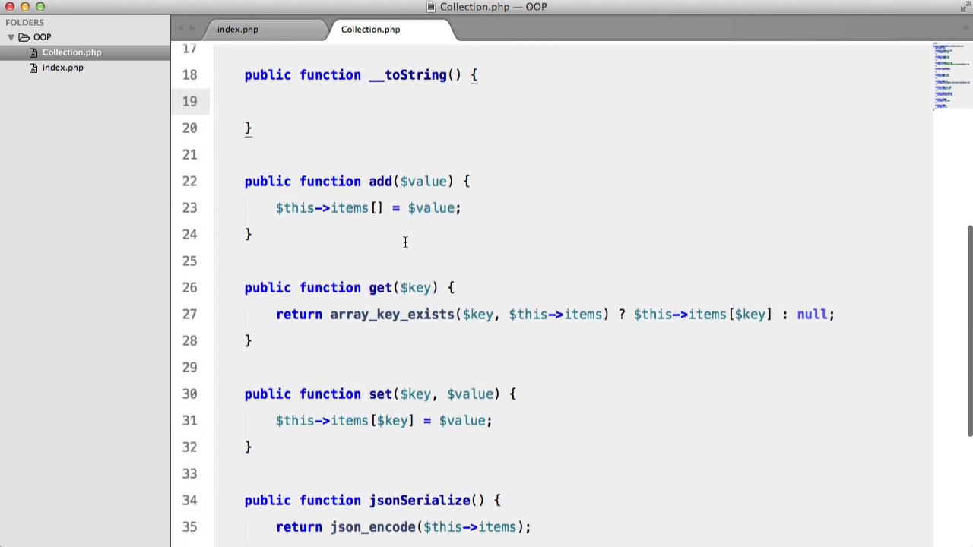
{"action": "type", "text": "echo $"}
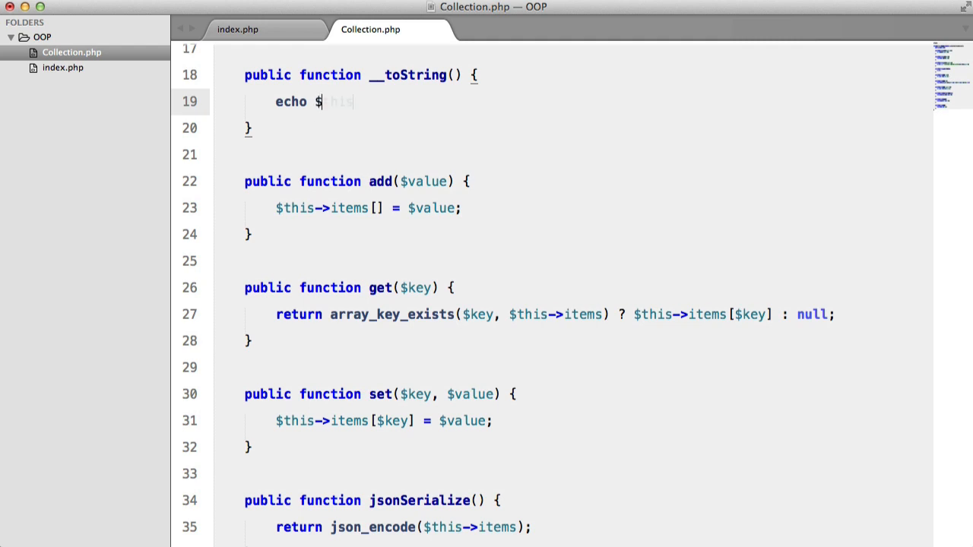
{"action": "type", "text": "return $this->"}
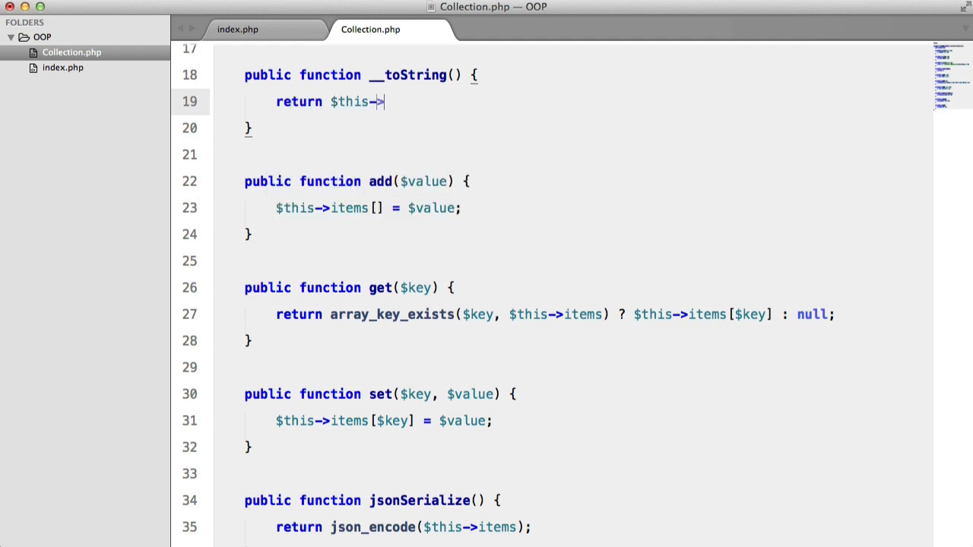
{"action": "type", "text": "jsonSerialize;"}
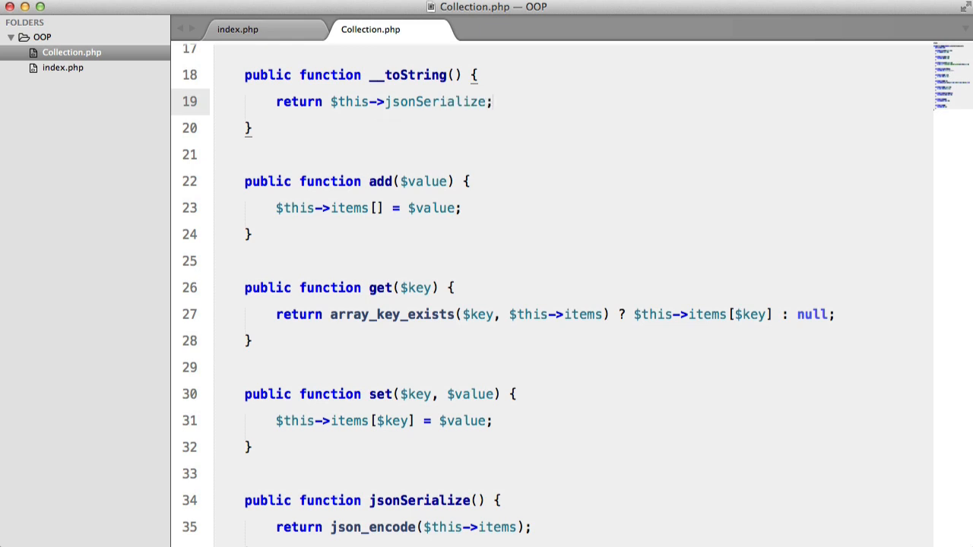
{"action": "left_click", "coordinate": [237, 29]}
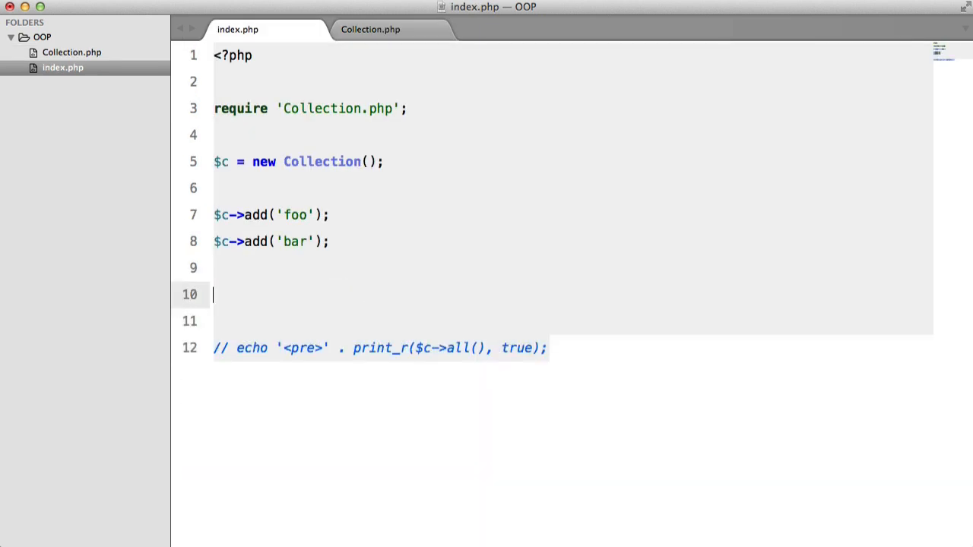
Step: Replace the baz test lines in index.php with echo $c;
{"action": "type", "text": "echo $c;"}
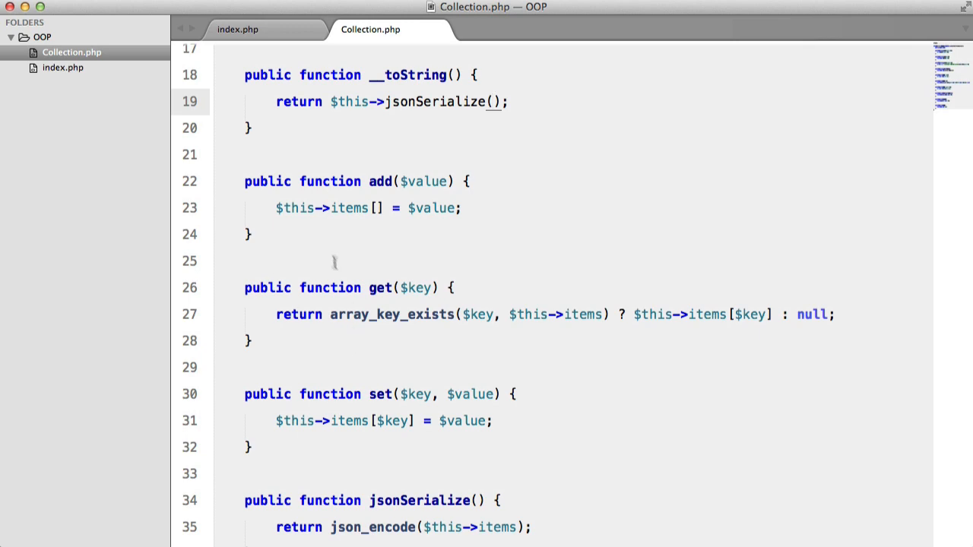
{"action": "scroll", "scroll_direction": "down", "scroll_amount": 3}
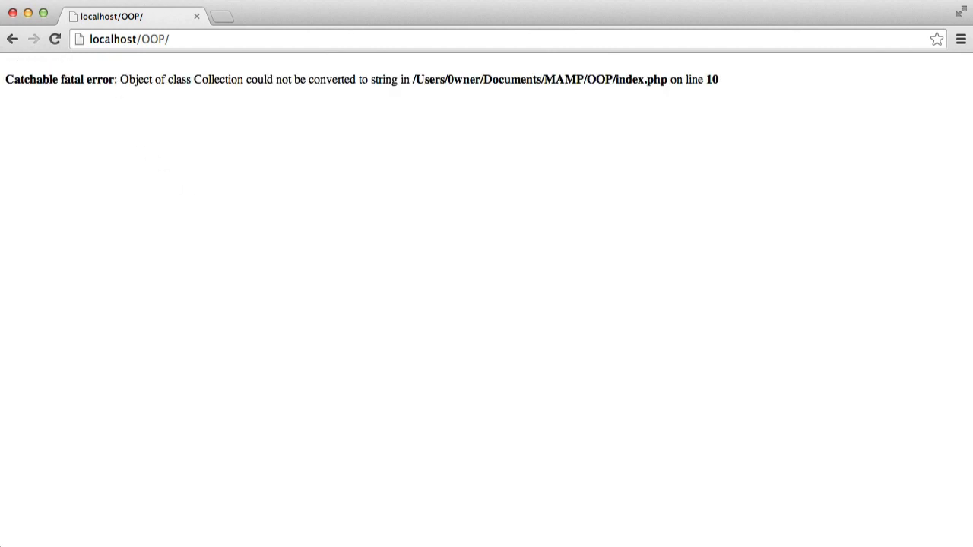
{"action": "mouse_move", "coordinate": [318, 85]}
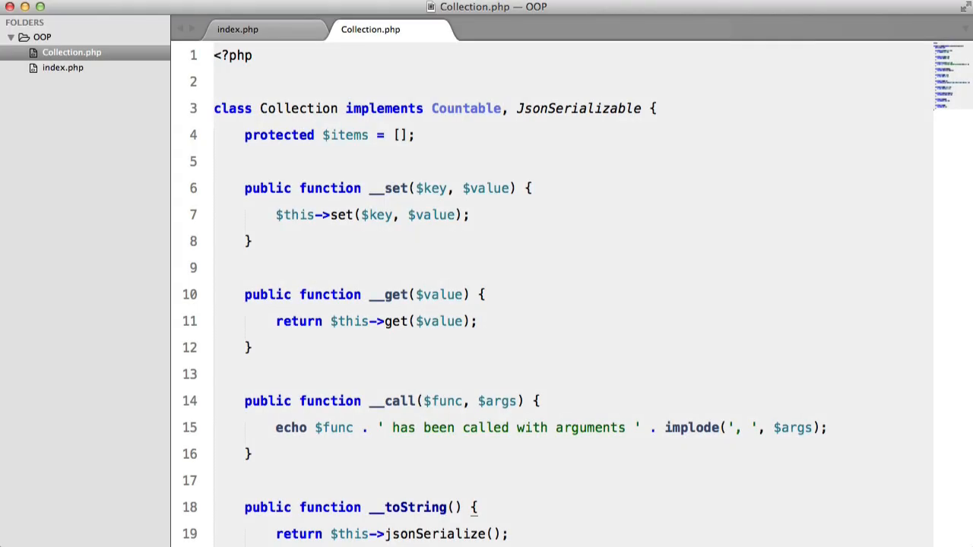
{"action": "scroll", "scroll_direction": "down", "scroll_amount": 3}
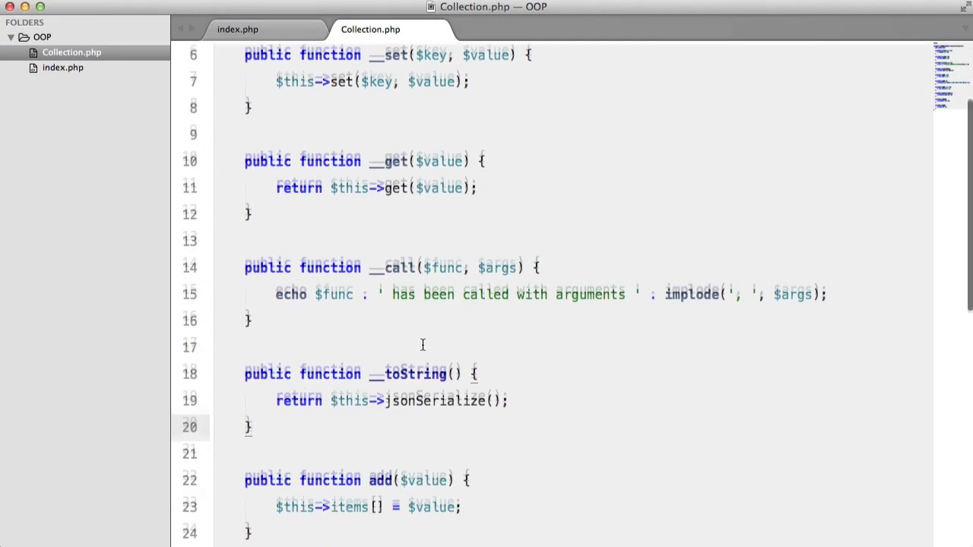
{"action": "scroll", "scroll_direction": "up", "scroll_amount": 3}
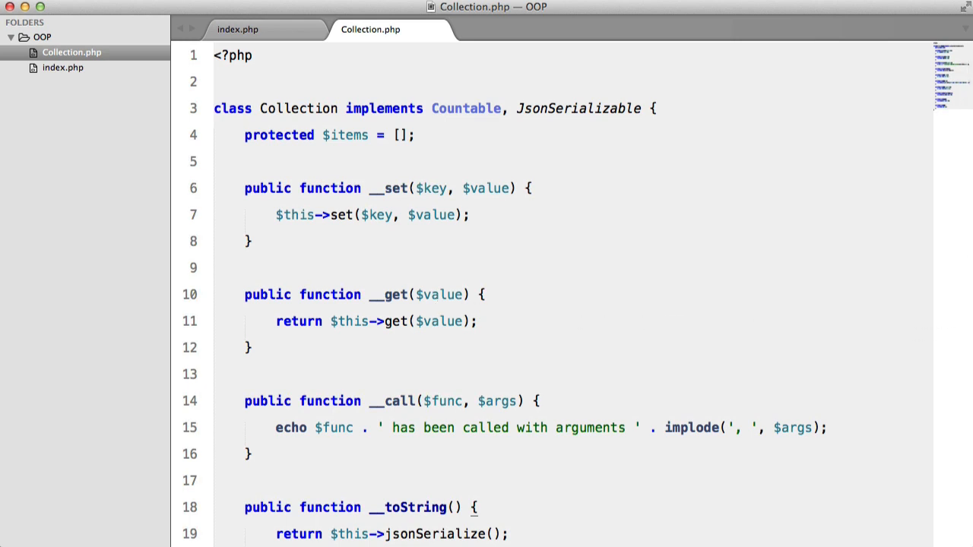
{"action": "mouse_move", "coordinate": [402, 309]}
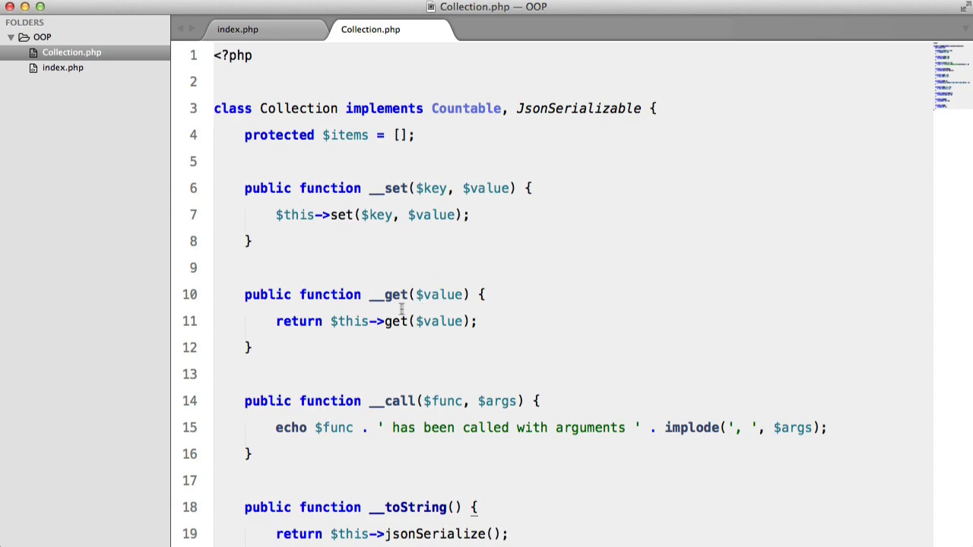